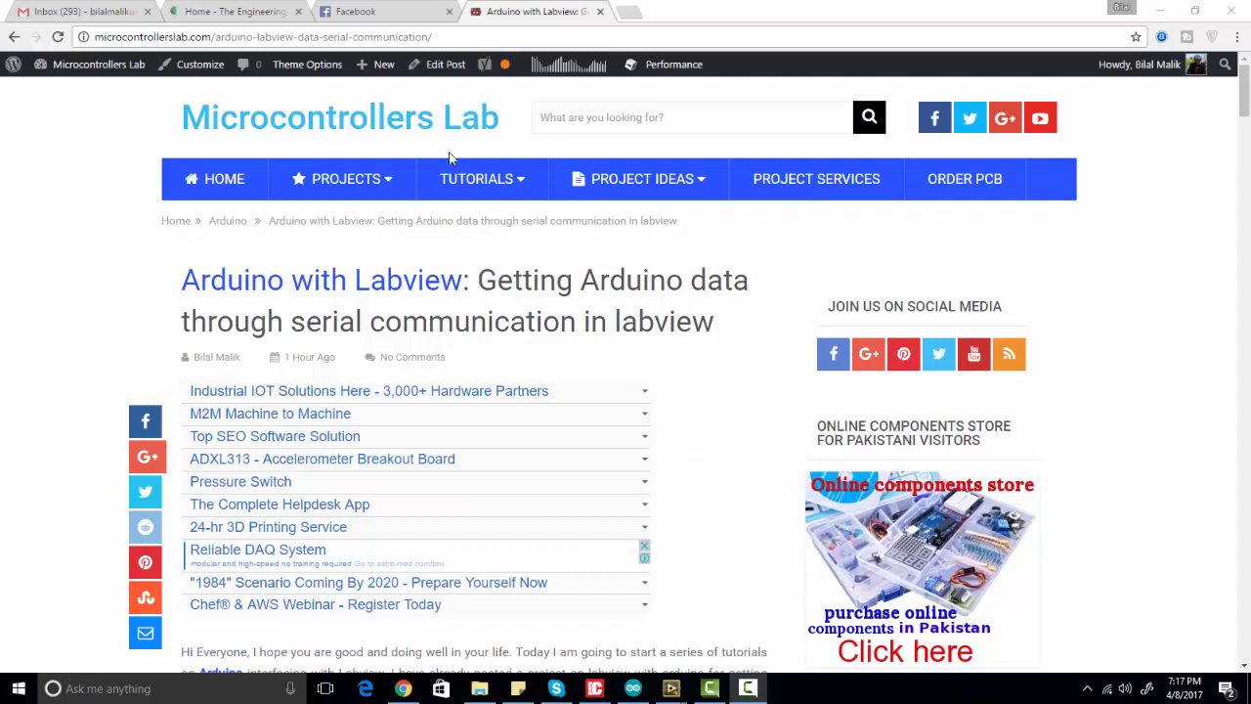
{"action": "mouse_move", "coordinate": [549, 315]}
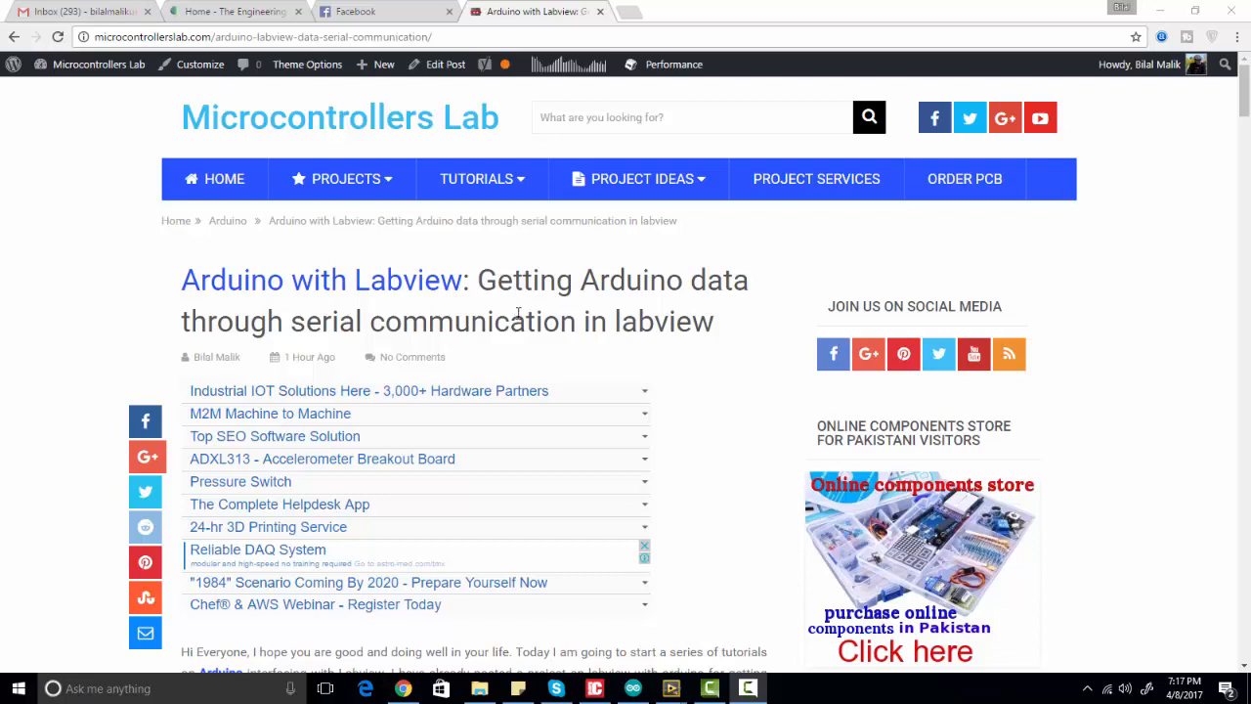
{"action": "mouse_move", "coordinate": [557, 305]}
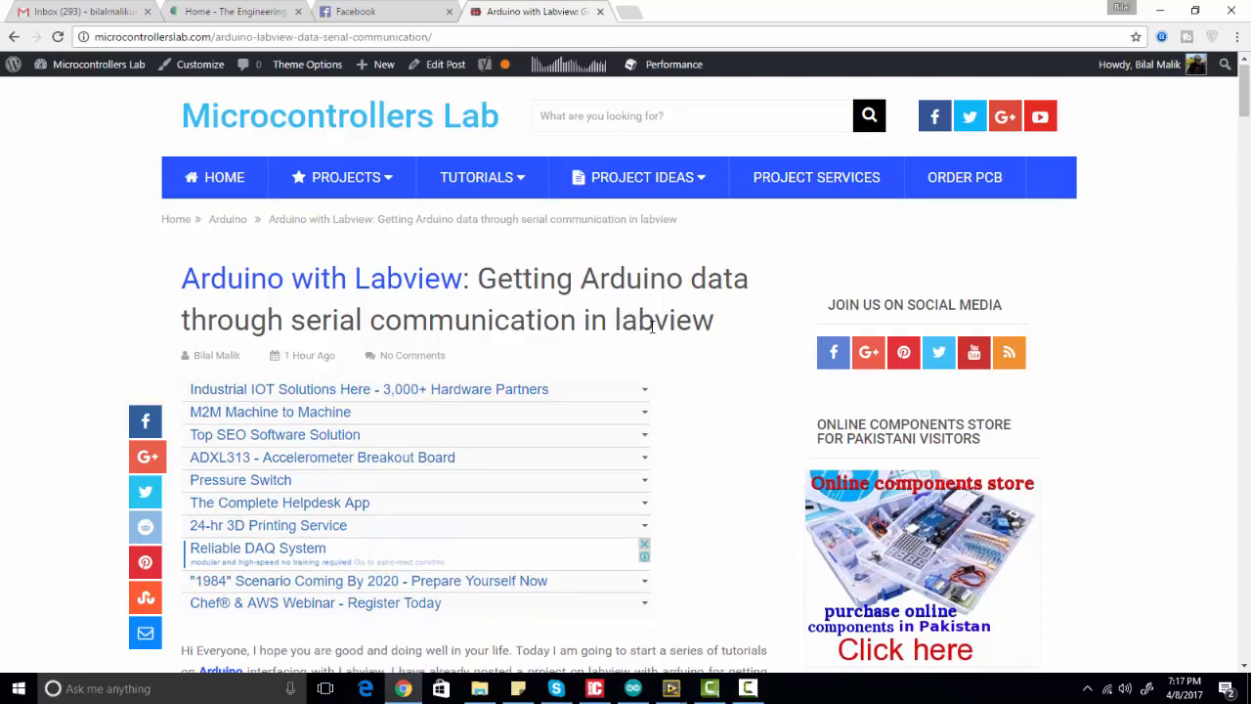
Scroll the tutorial past the driver setup and block diagram images to the finished VI picture
{"action": "scroll", "scroll_direction": "down", "scroll_amount": 3}
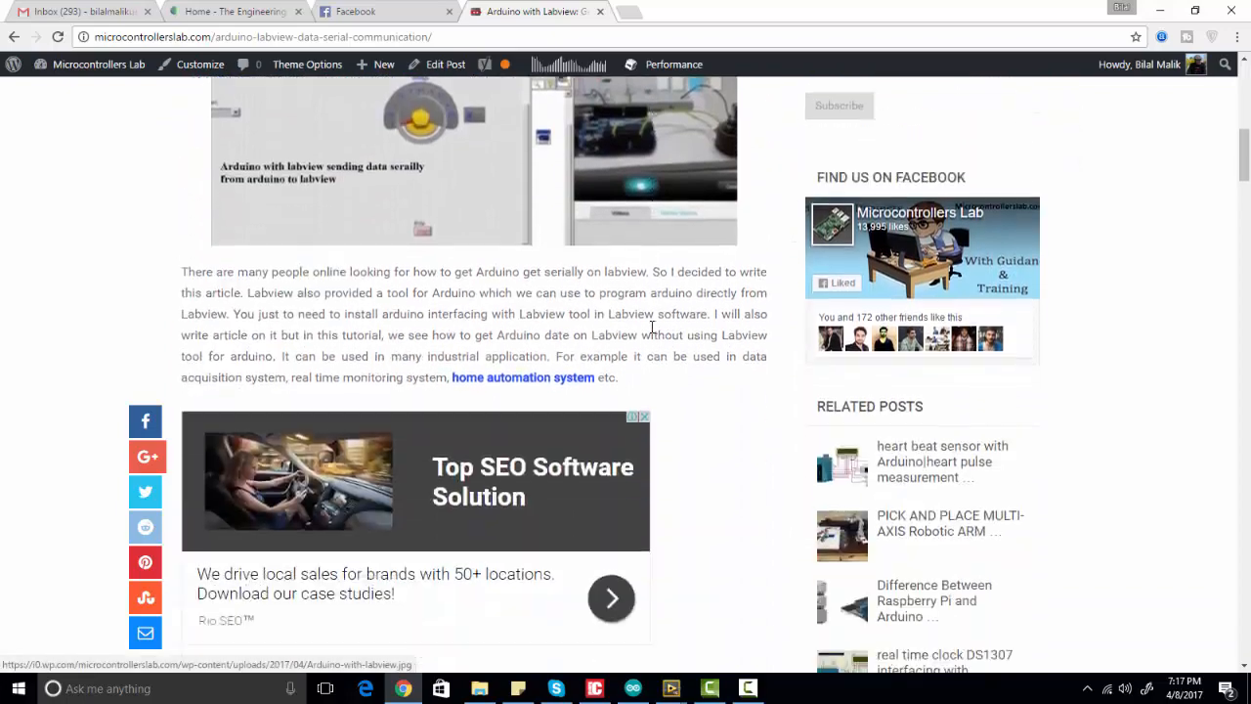
{"action": "scroll", "scroll_direction": "down", "scroll_amount": 3}
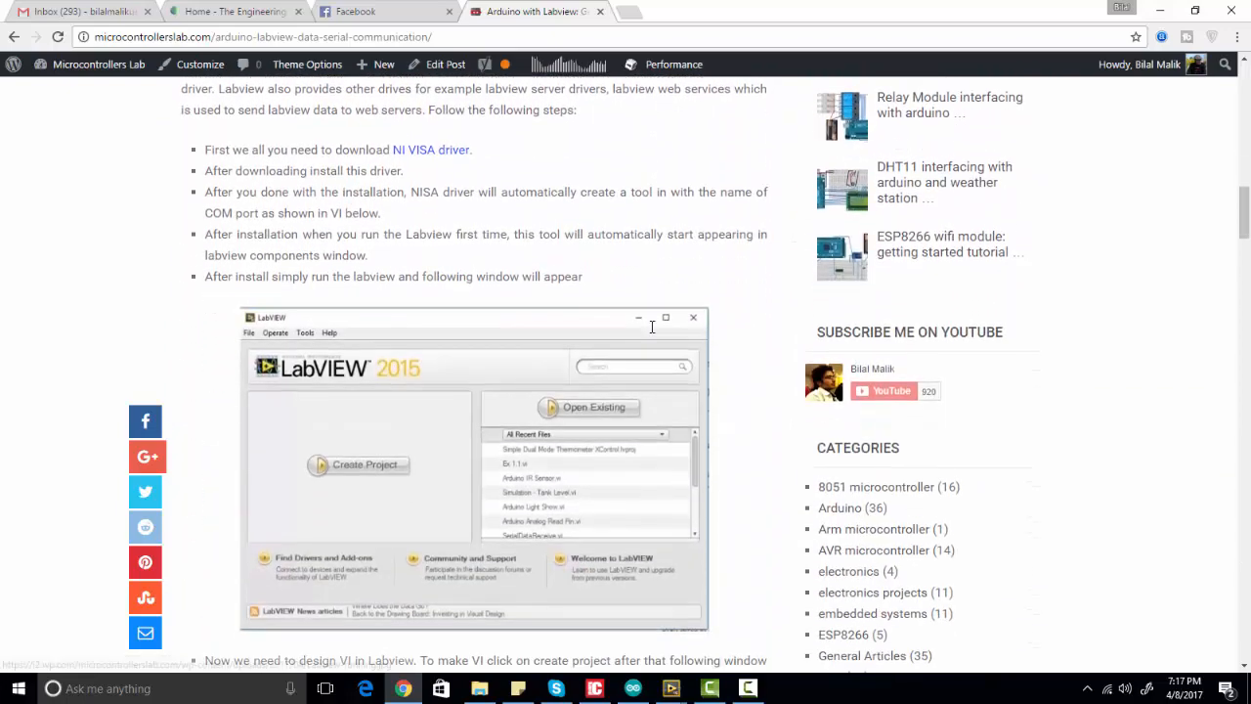
{"action": "scroll", "scroll_direction": "down", "scroll_amount": 3}
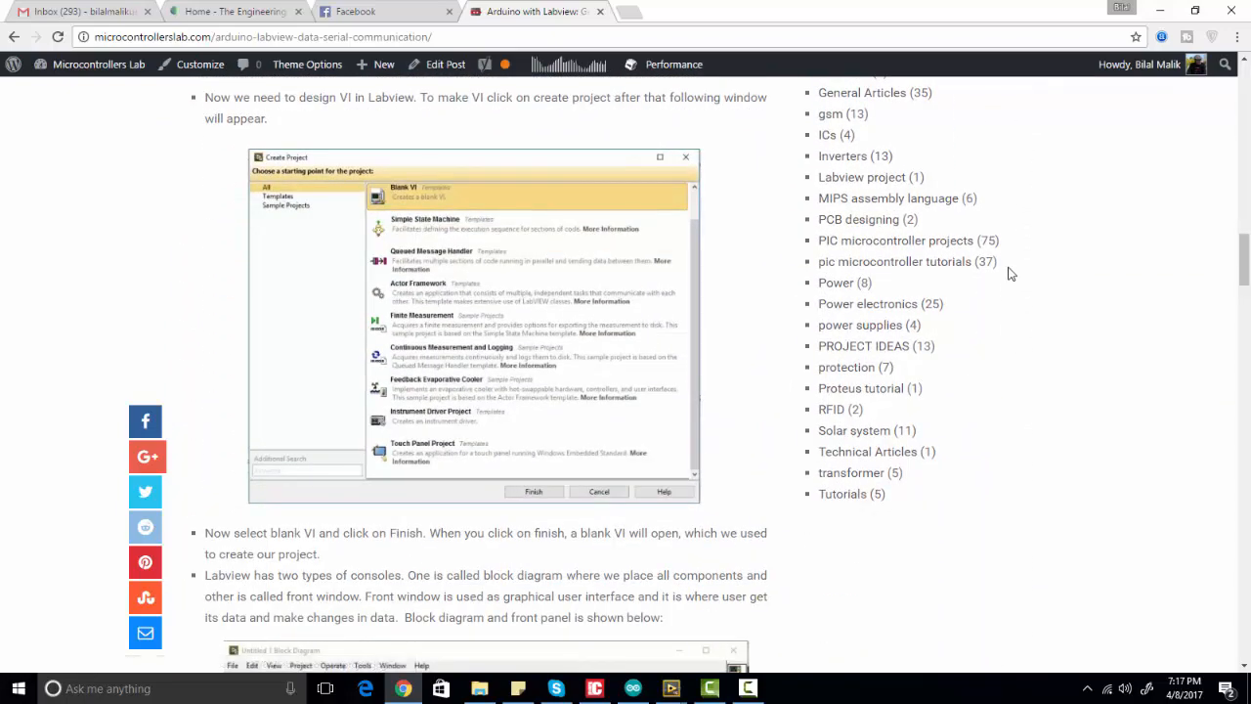
{"action": "scroll", "scroll_direction": "down", "scroll_amount": 3}
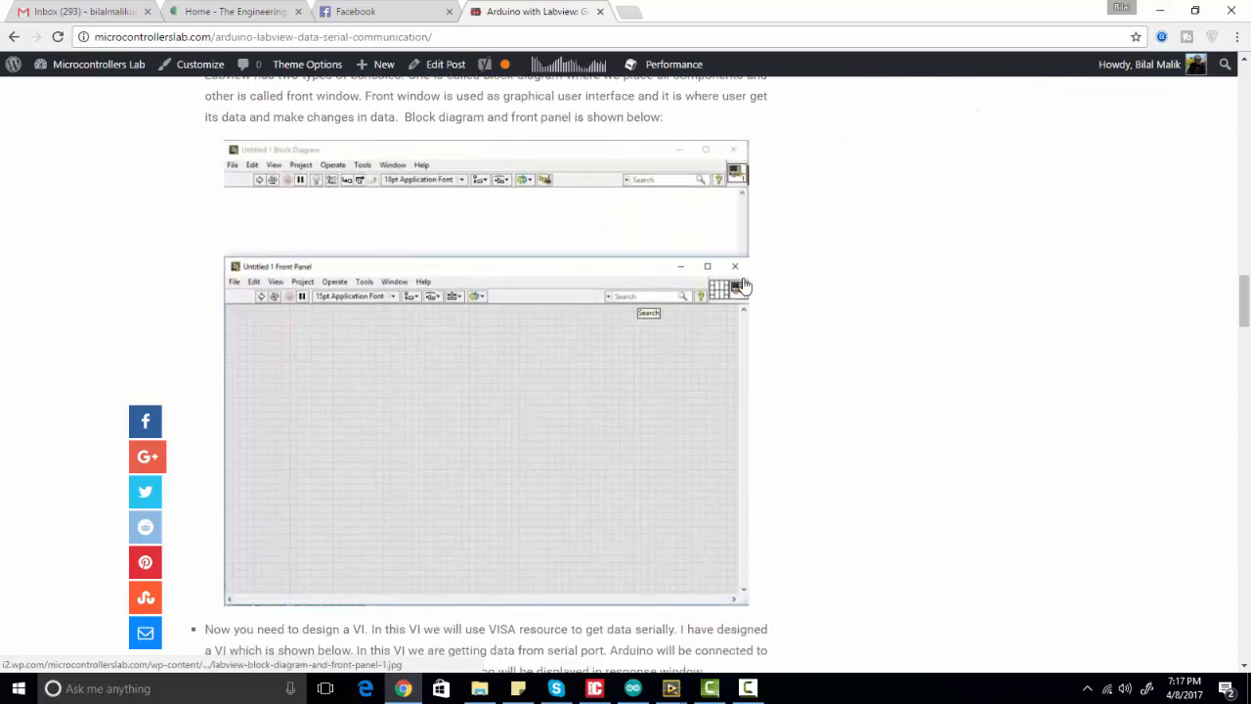
{"action": "scroll", "scroll_direction": "down", "scroll_amount": 3}
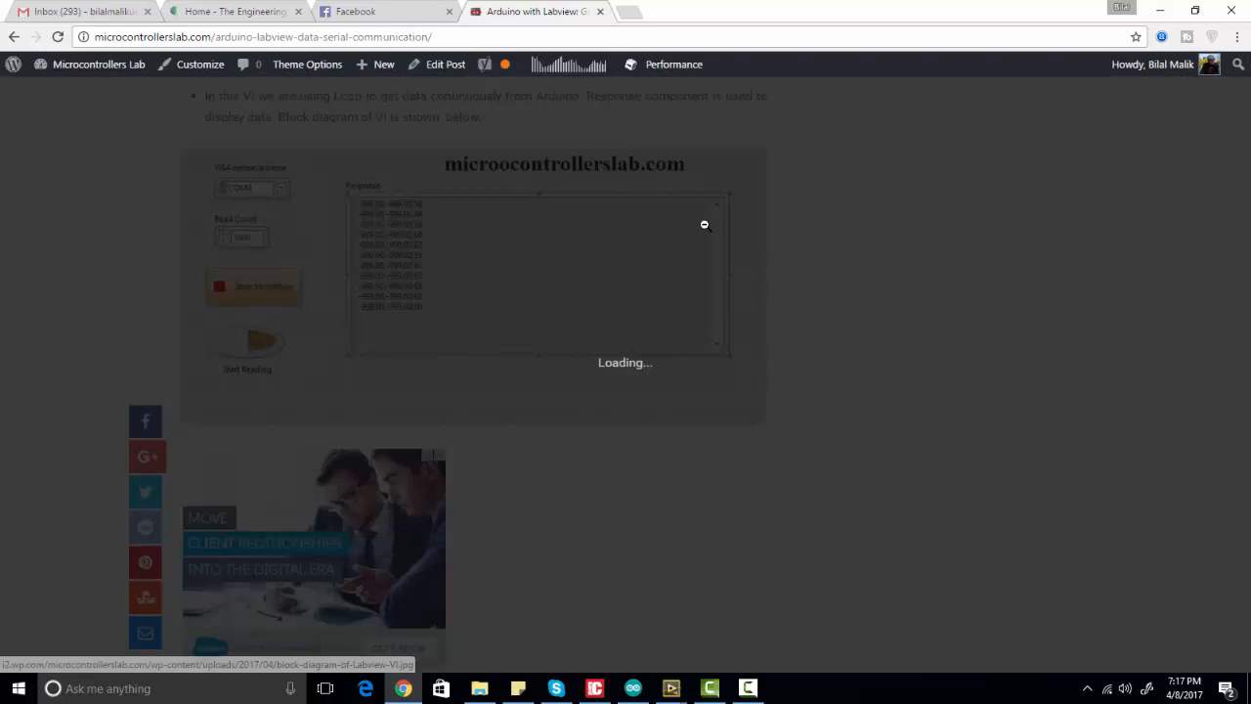
Enlarge the designed VI picture and advance to the serial data output screenshot
{"action": "left_click", "coordinate": [536, 273]}
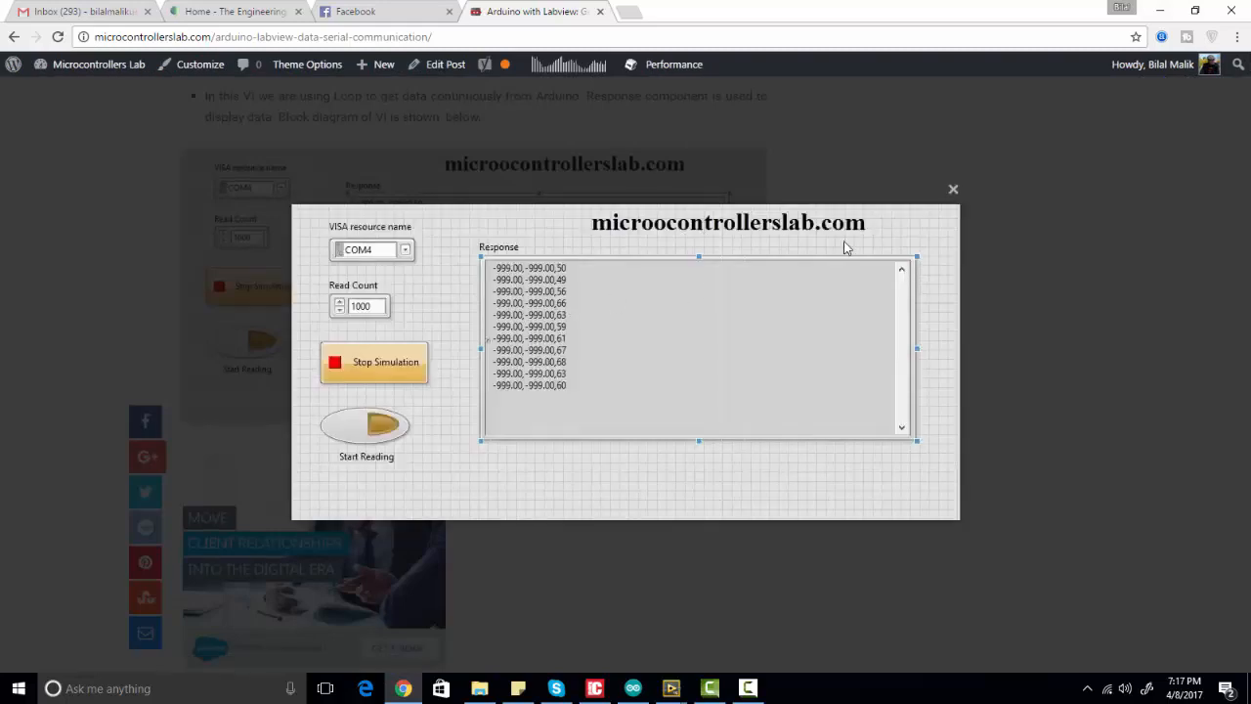
{"action": "left_click", "coordinate": [953, 189]}
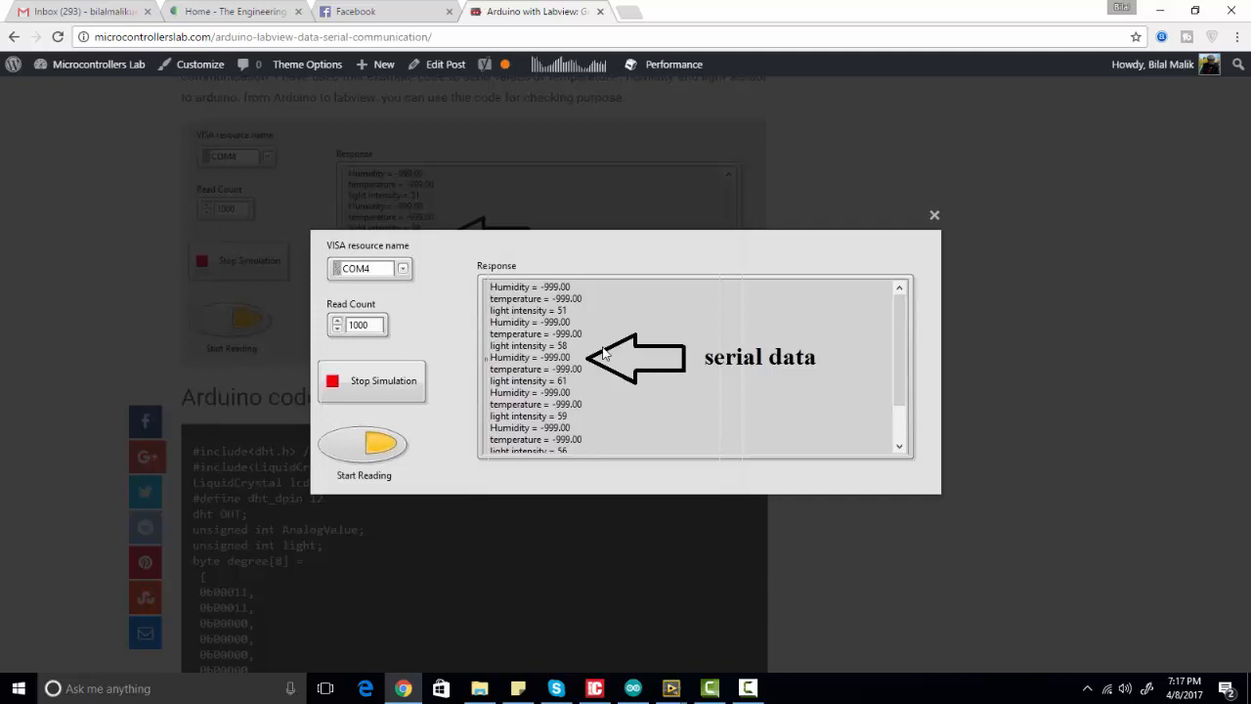
{"action": "mouse_move", "coordinate": [582, 341]}
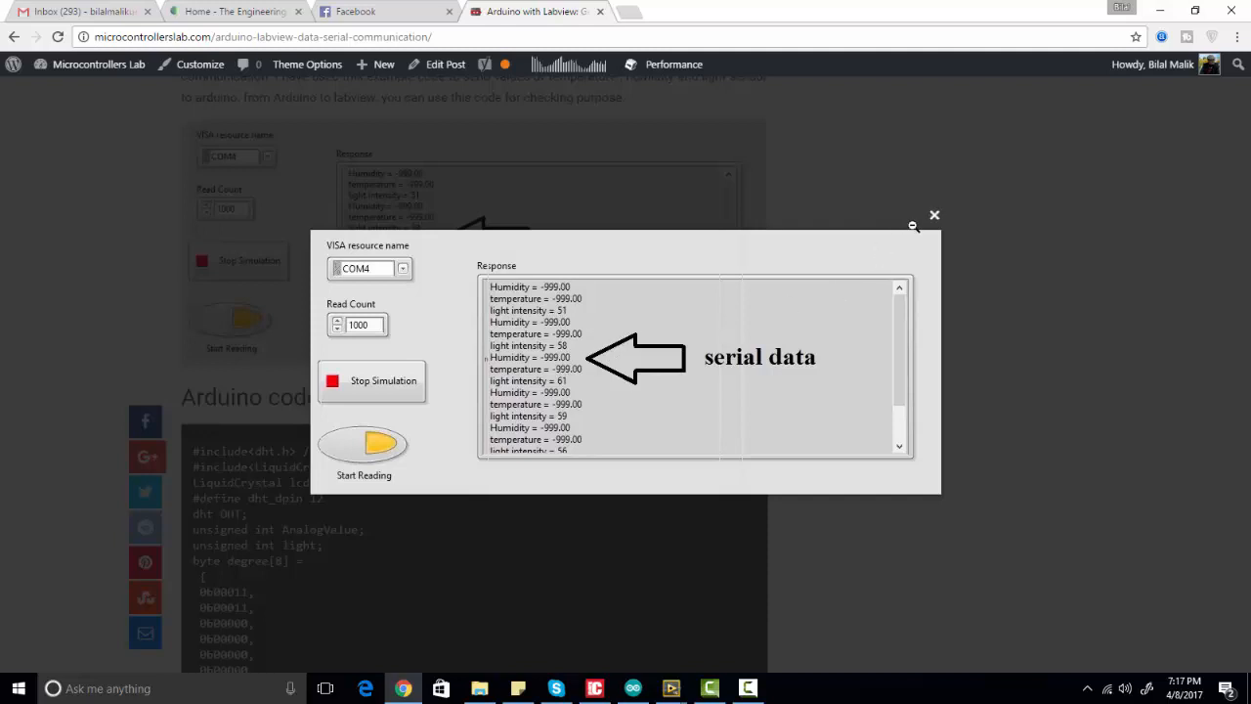
{"action": "mouse_move", "coordinate": [933, 215]}
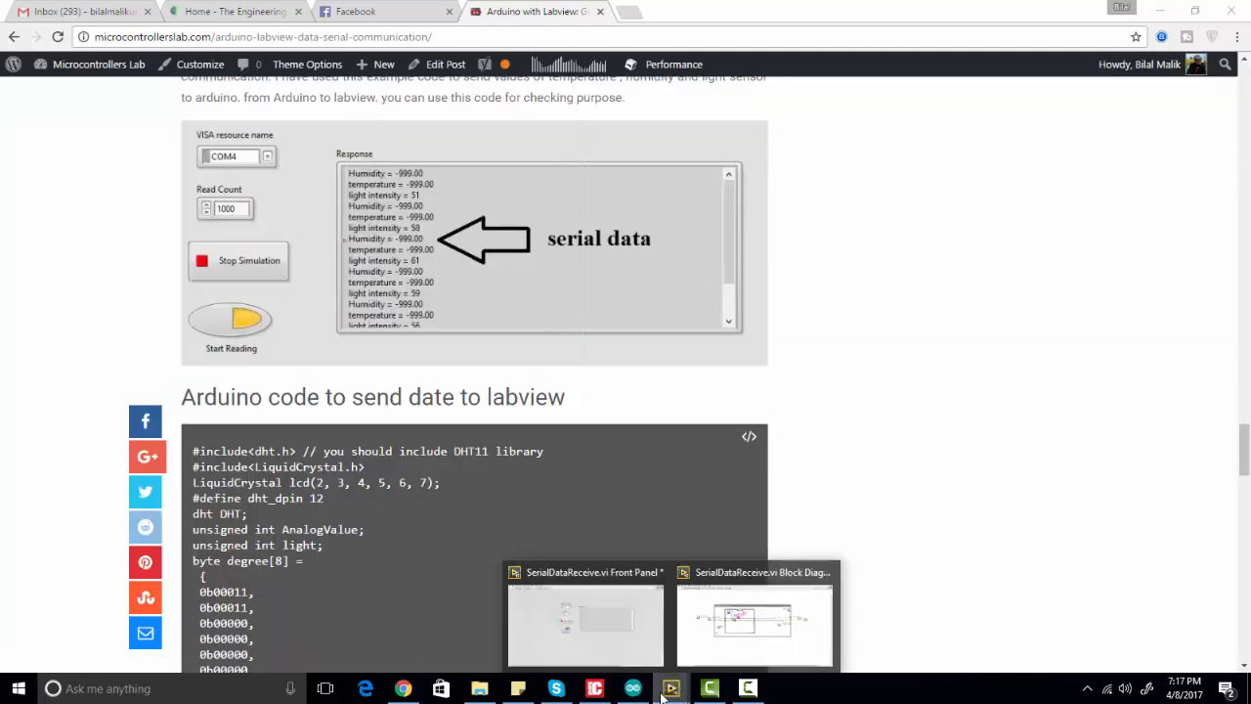
Bring up the SerialDataReceive.vi block diagram and highlight its serial write and read loop
{"action": "left_click", "coordinate": [753, 620]}
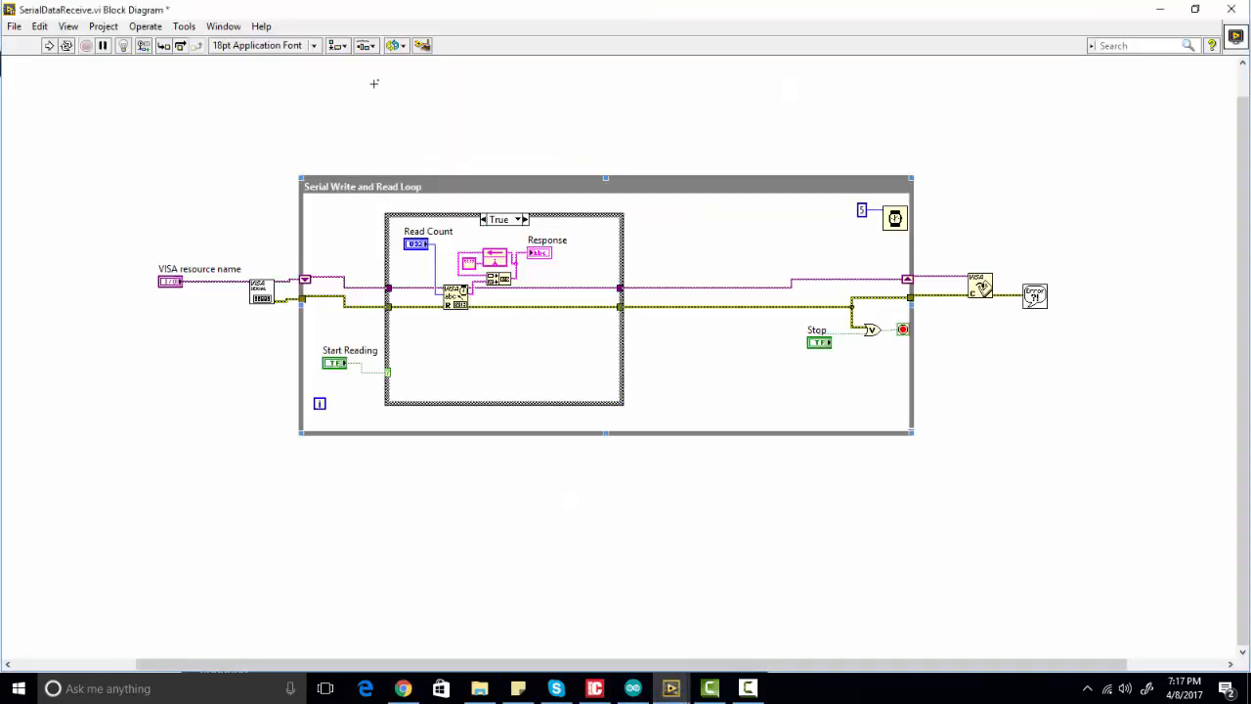
{"action": "mouse_move", "coordinate": [346, 112]}
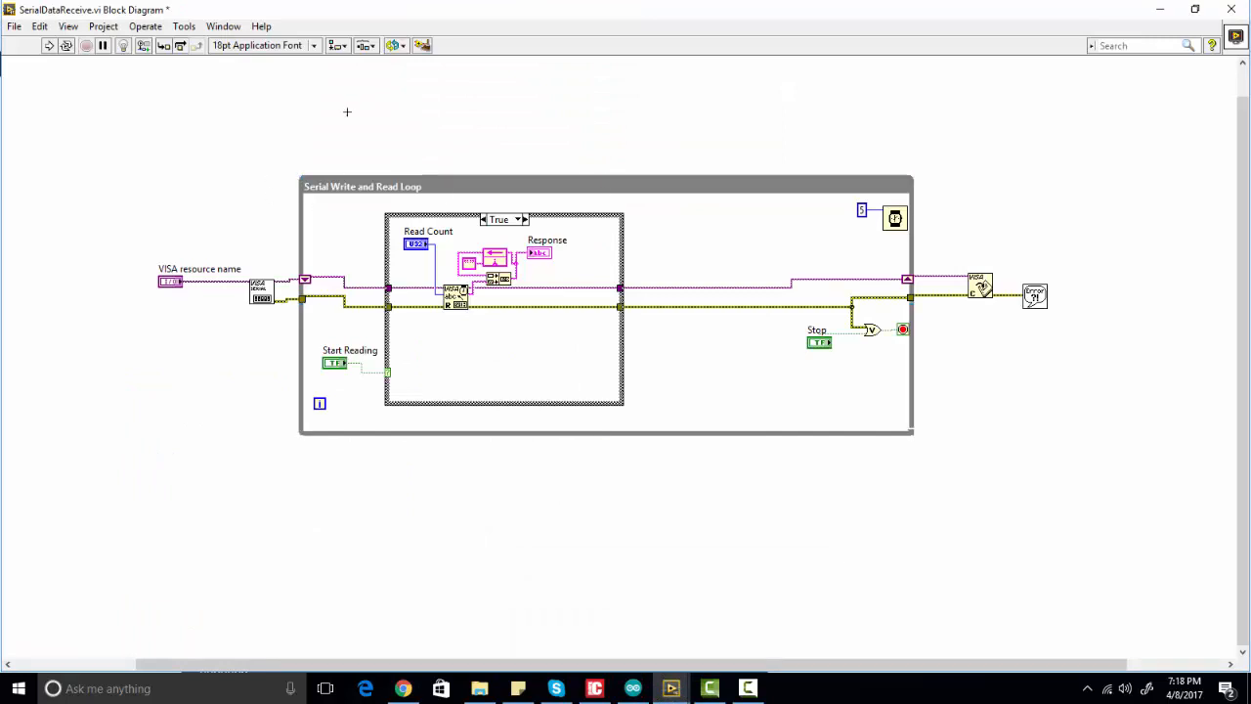
{"action": "mouse_move", "coordinate": [679, 122]}
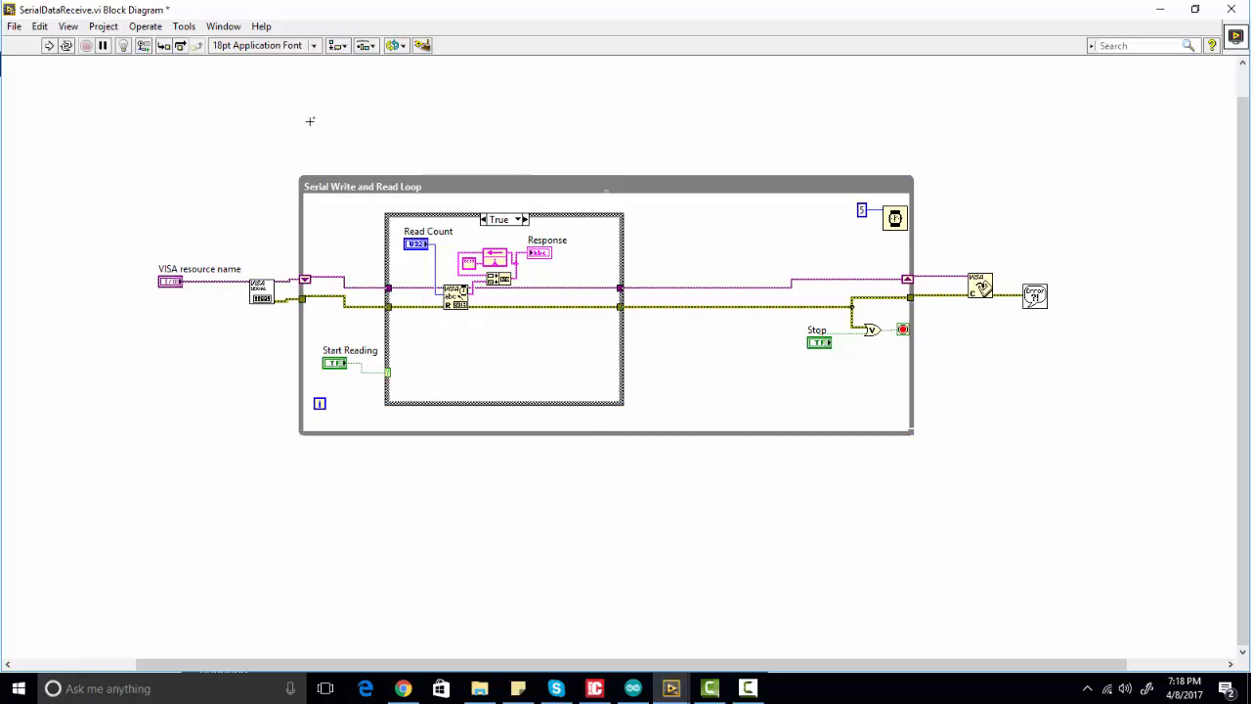
{"action": "mouse_move", "coordinate": [375, 92]}
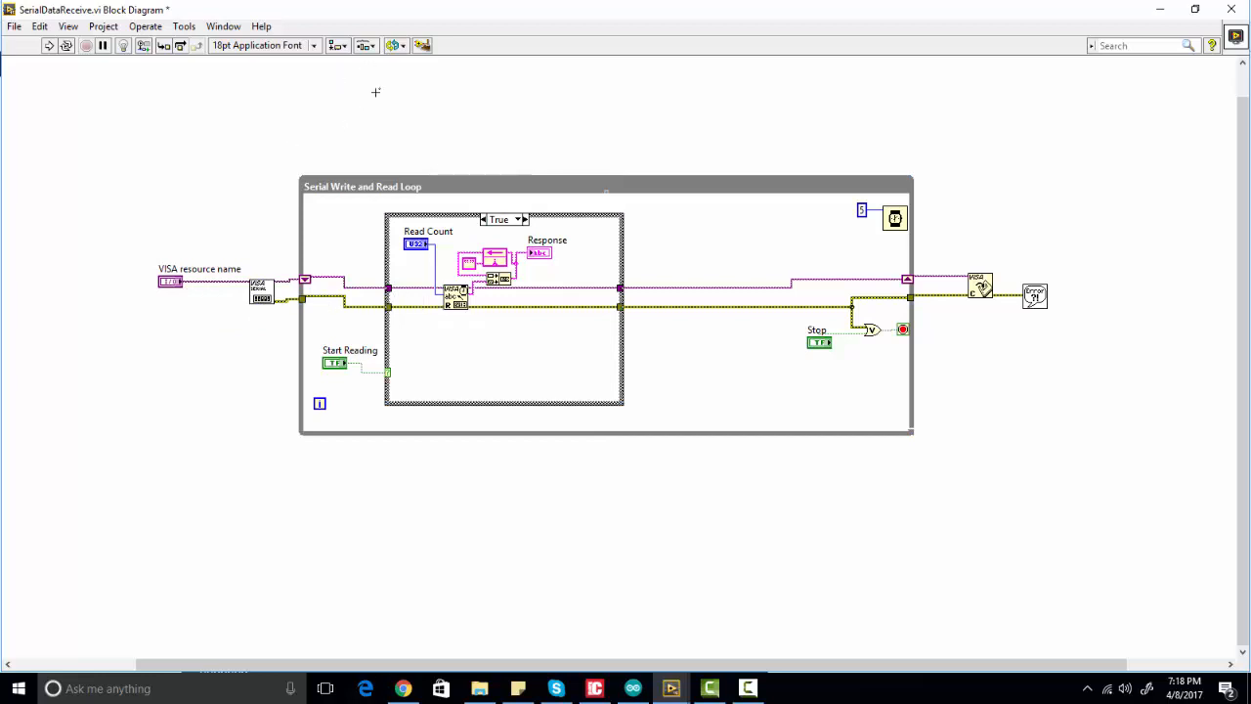
{"action": "mouse_move", "coordinate": [435, 99]}
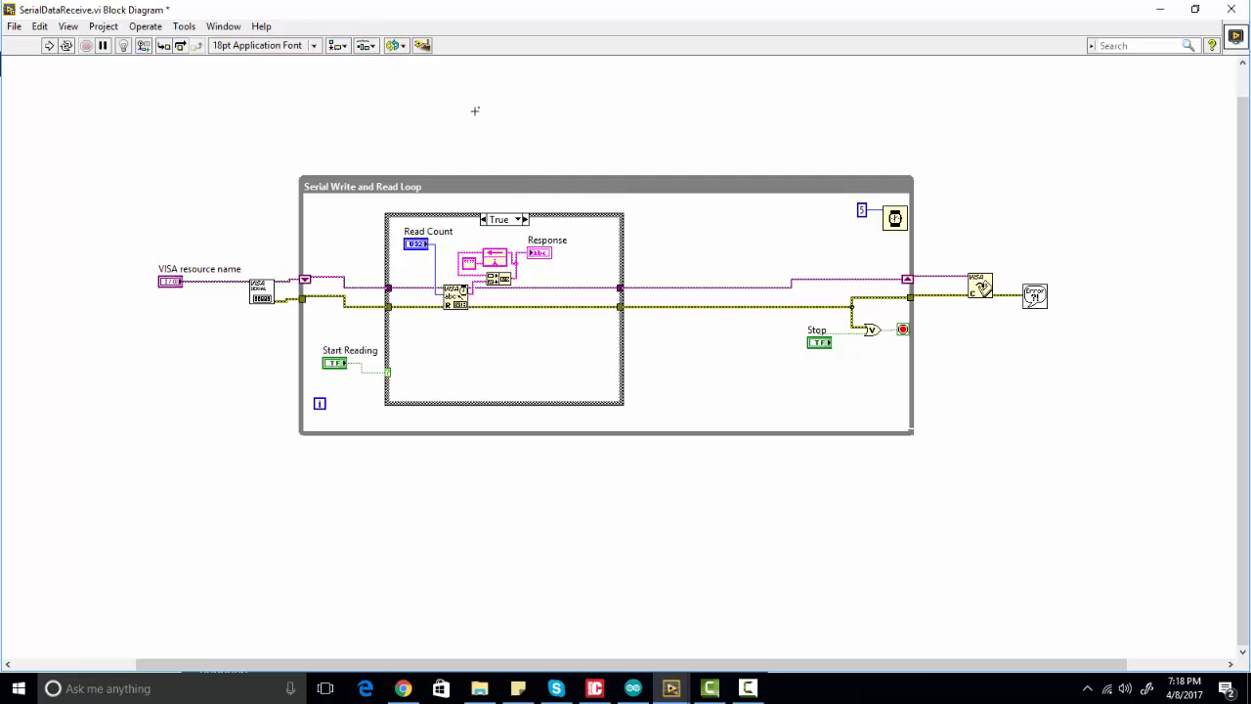
{"action": "left_click", "coordinate": [606, 185]}
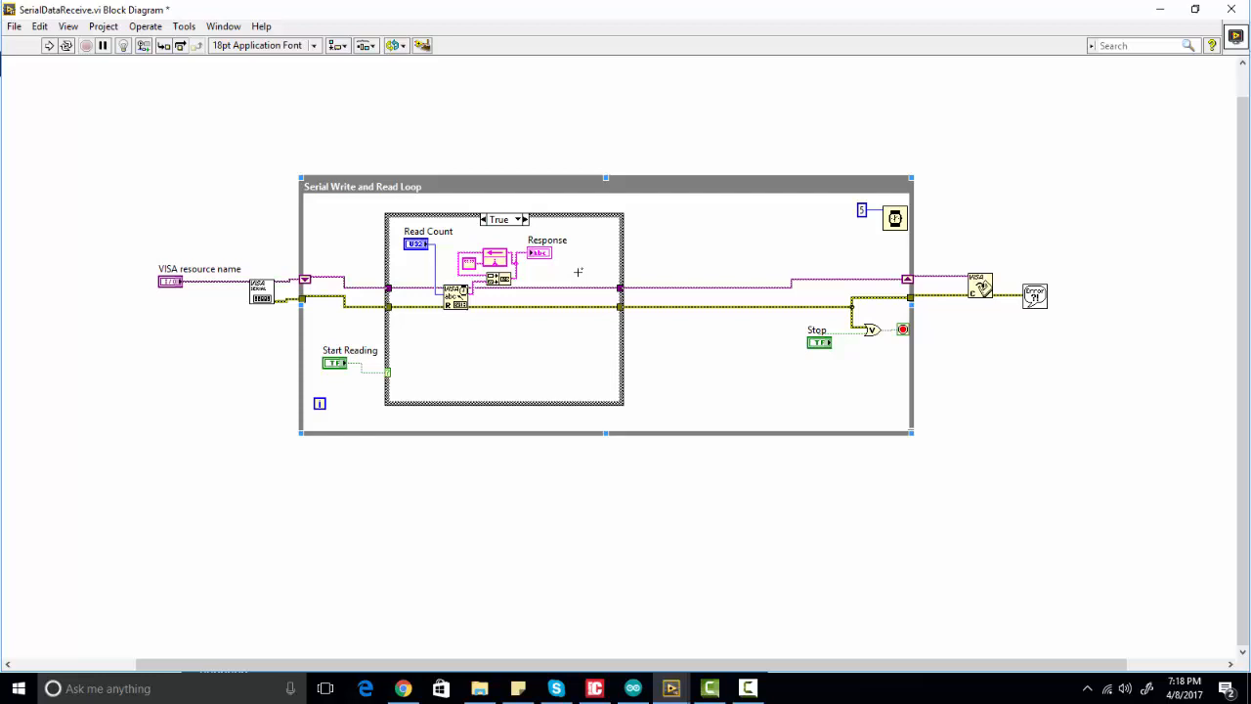
{"action": "mouse_move", "coordinate": [181, 283]}
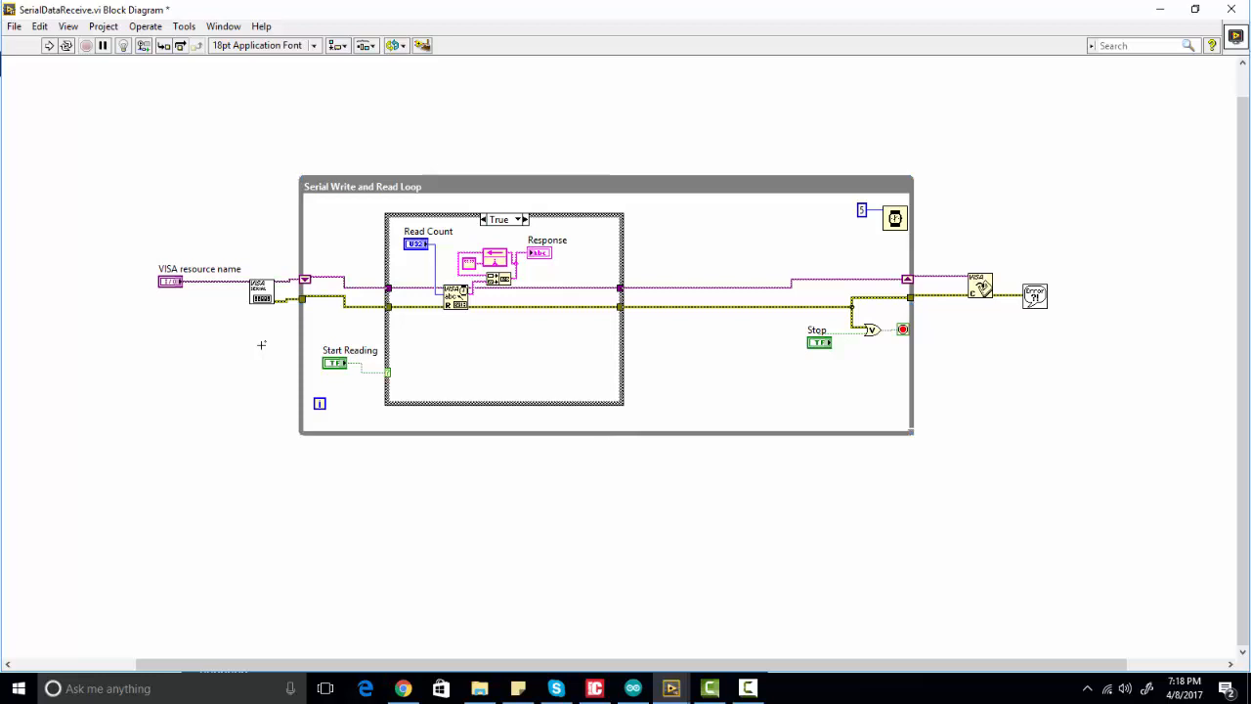
{"action": "mouse_move", "coordinate": [225, 336]}
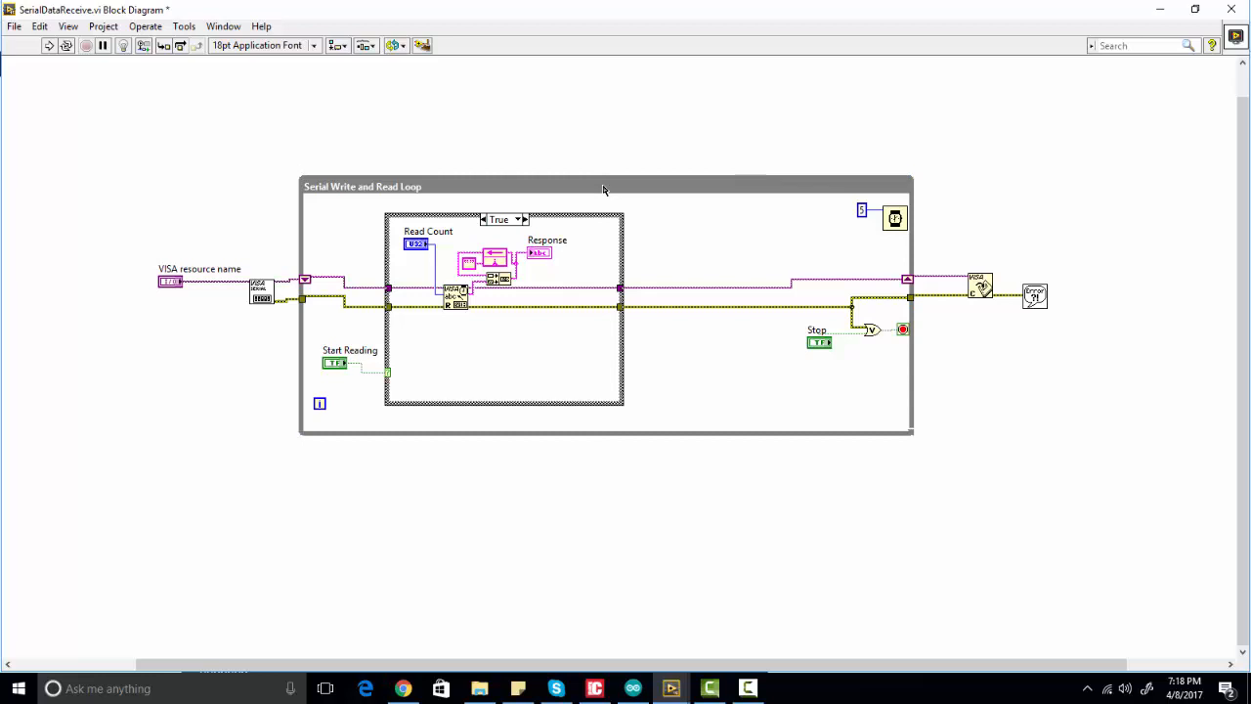
{"action": "mouse_move", "coordinate": [377, 380]}
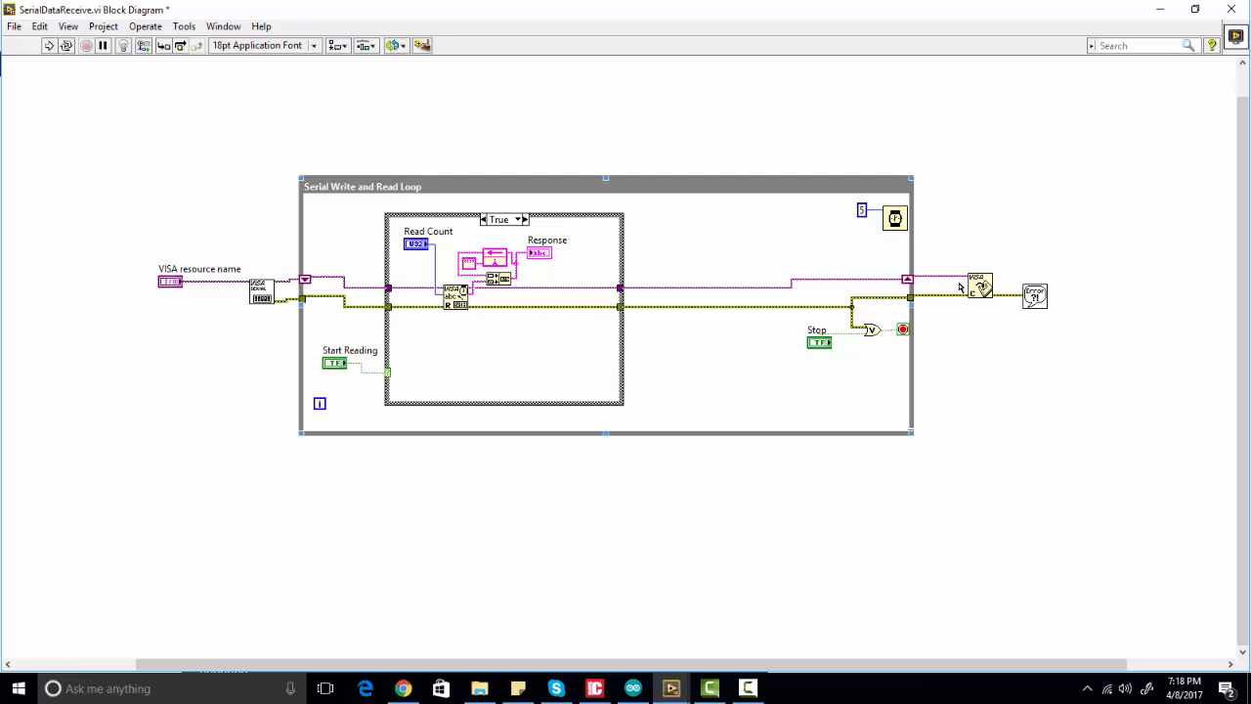
{"action": "mouse_move", "coordinate": [787, 390]}
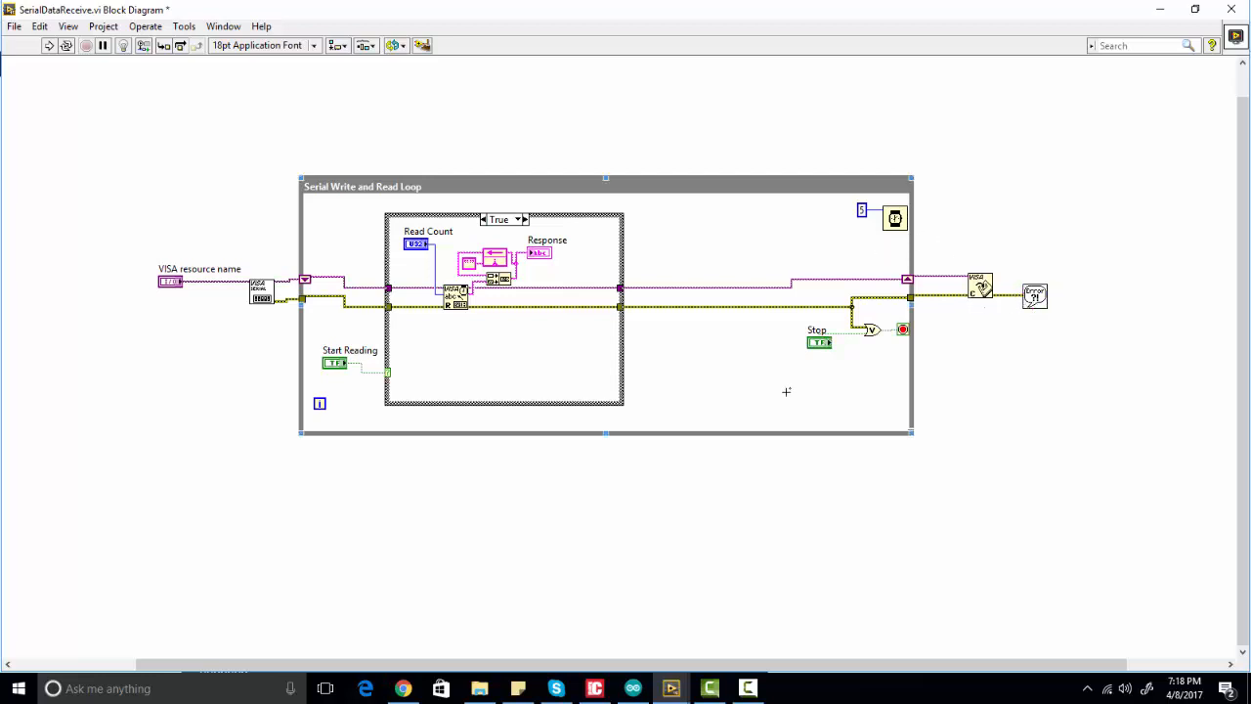
{"action": "mouse_move", "coordinate": [963, 364]}
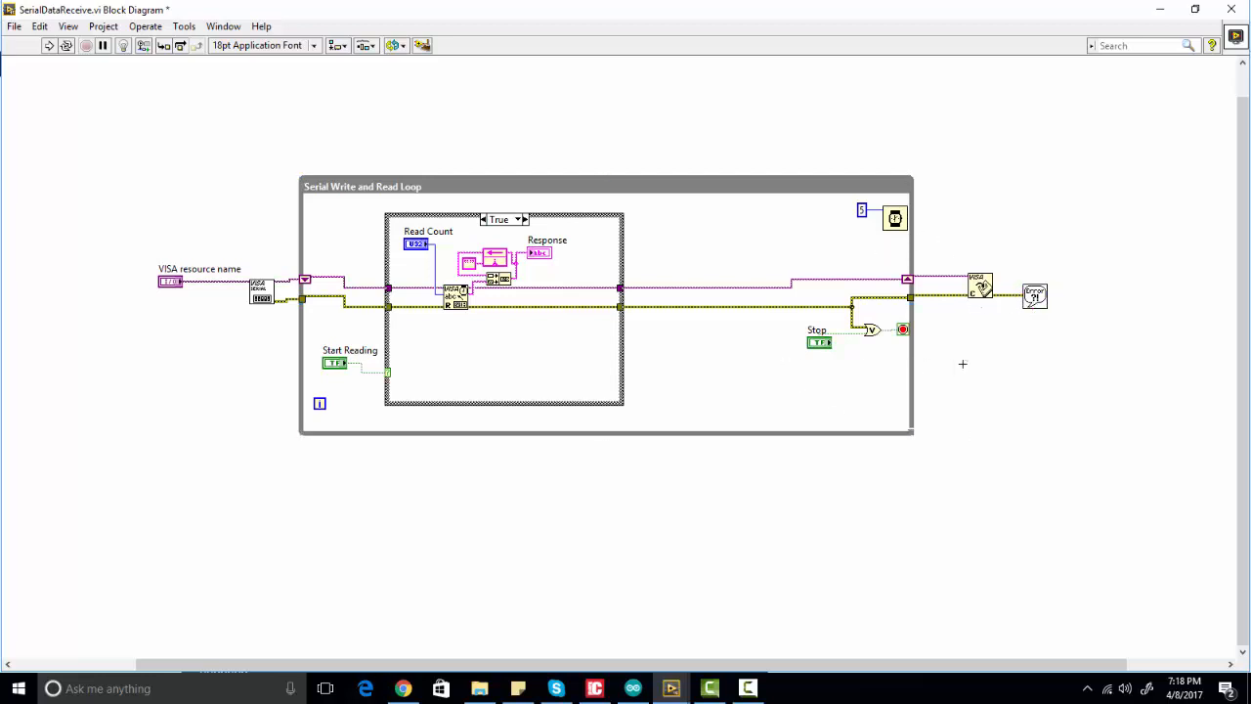
{"action": "mouse_move", "coordinate": [763, 667]}
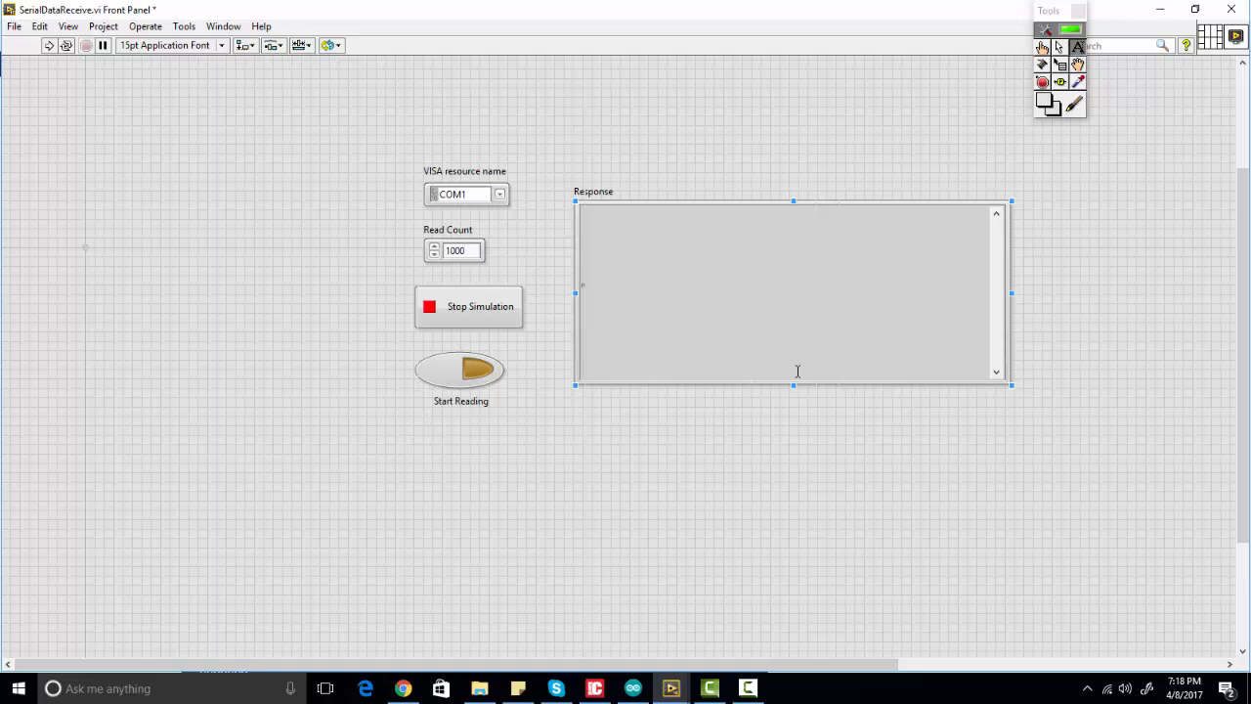
Choose COM4 as the VISA resource name, then switch to the Arduino dht11 sketch
{"action": "left_click", "coordinate": [455, 194]}
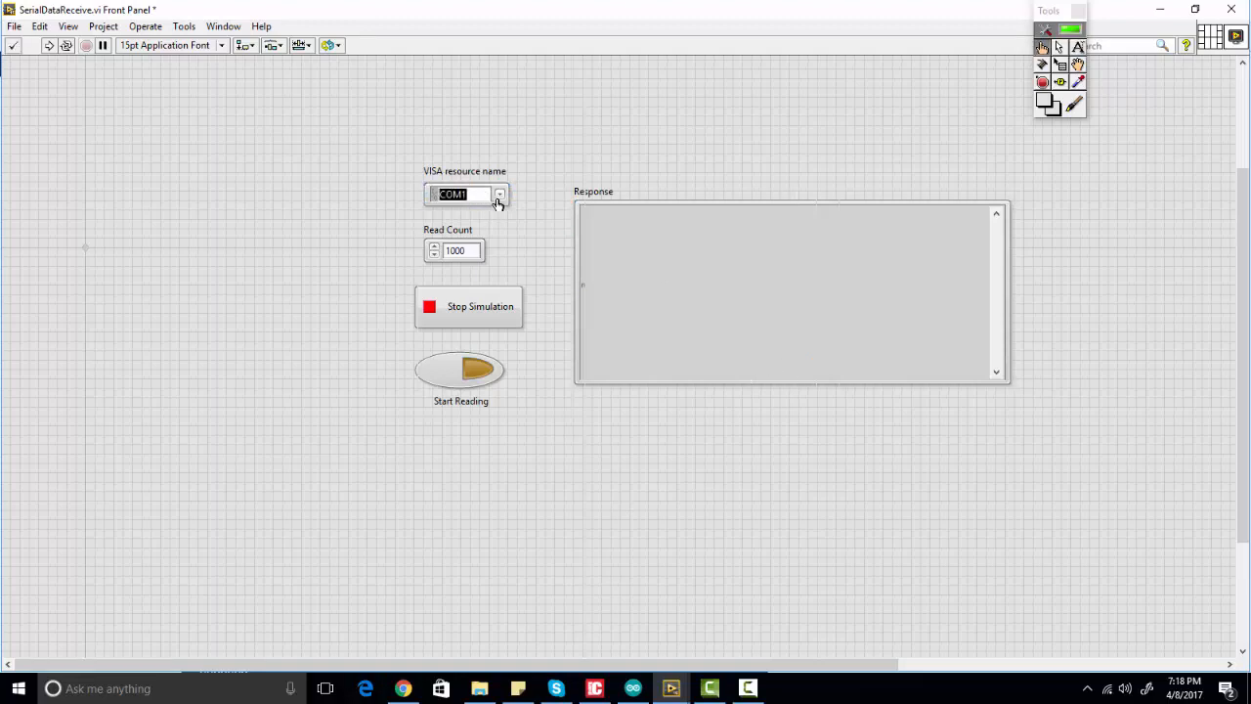
{"action": "left_click", "coordinate": [459, 194]}
{"action": "type", "text": "4"}
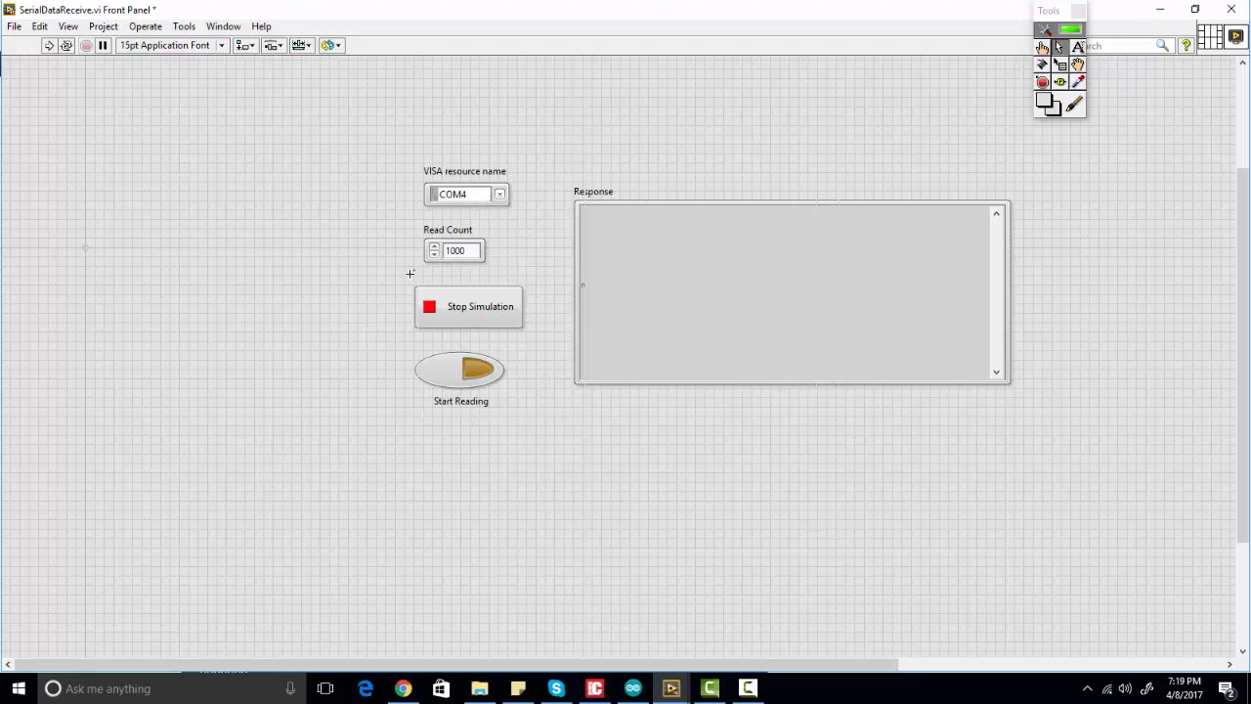
{"action": "left_click", "coordinate": [468, 307]}
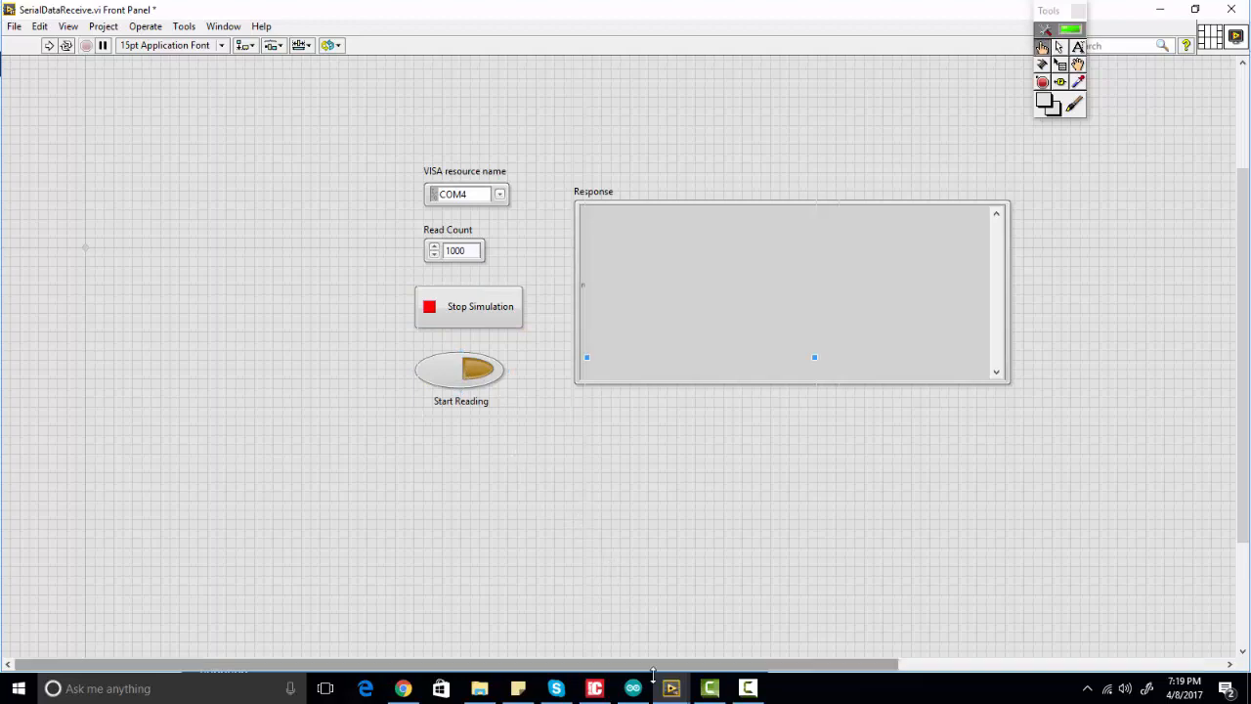
{"action": "left_click", "coordinate": [671, 688]}
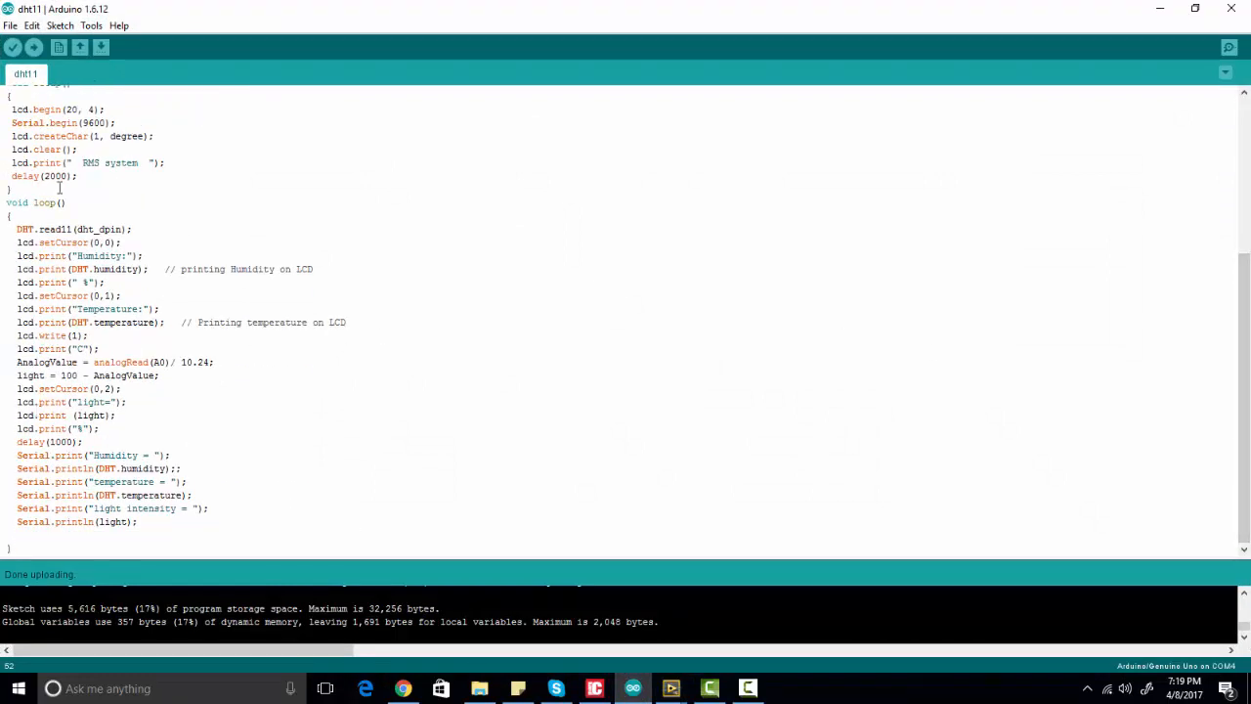
Verify the board's port is COM4 under Tools and re-upload the dht11 sketch
{"action": "left_click", "coordinate": [91, 26]}
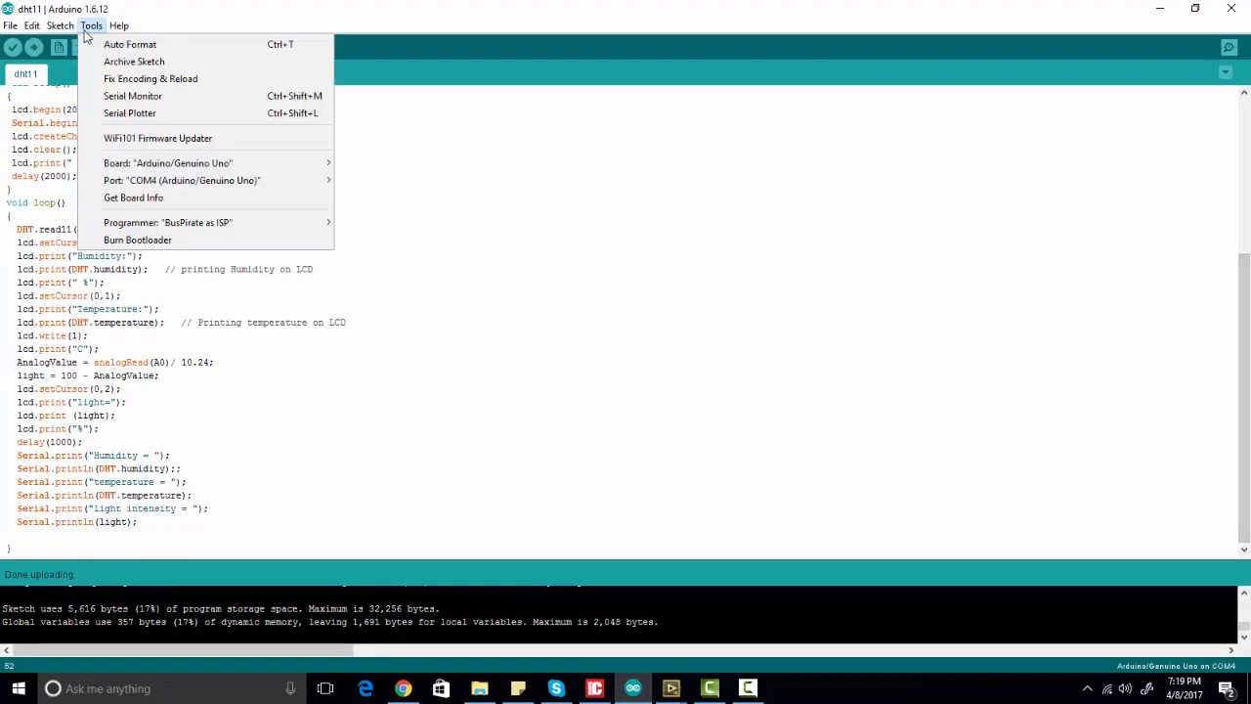
{"action": "left_click", "coordinate": [181, 180]}
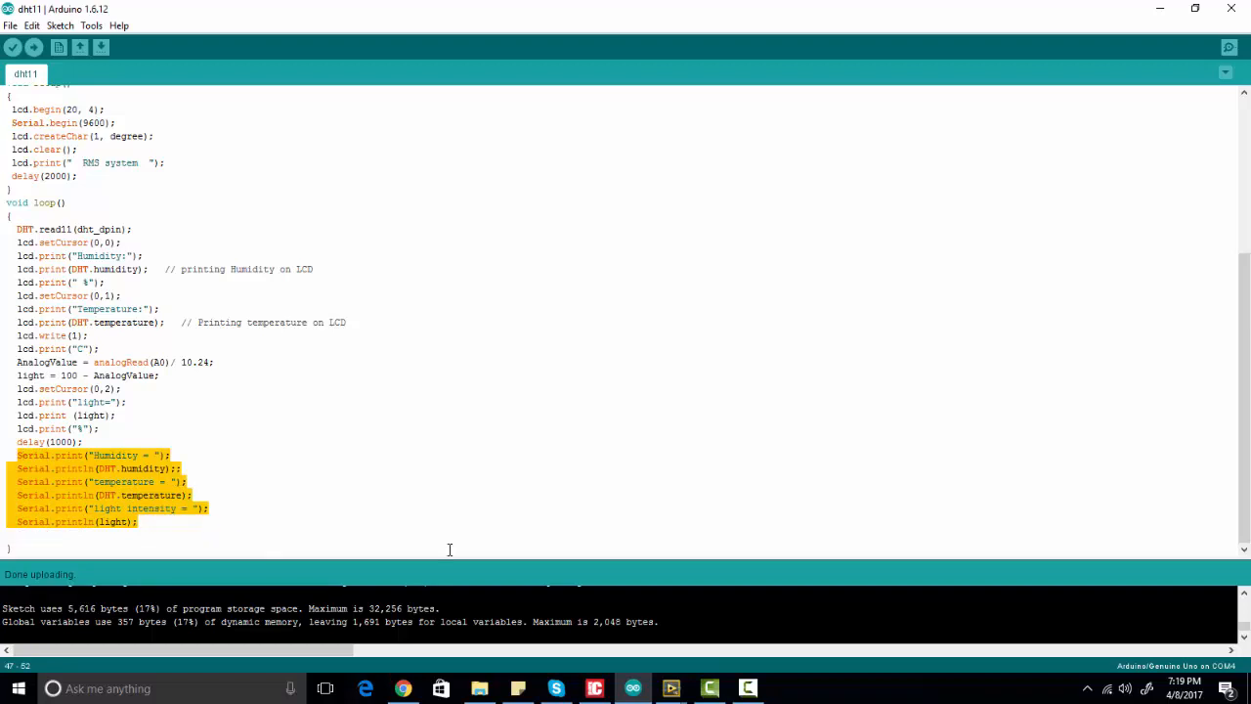
{"action": "left_click", "coordinate": [112, 122]}
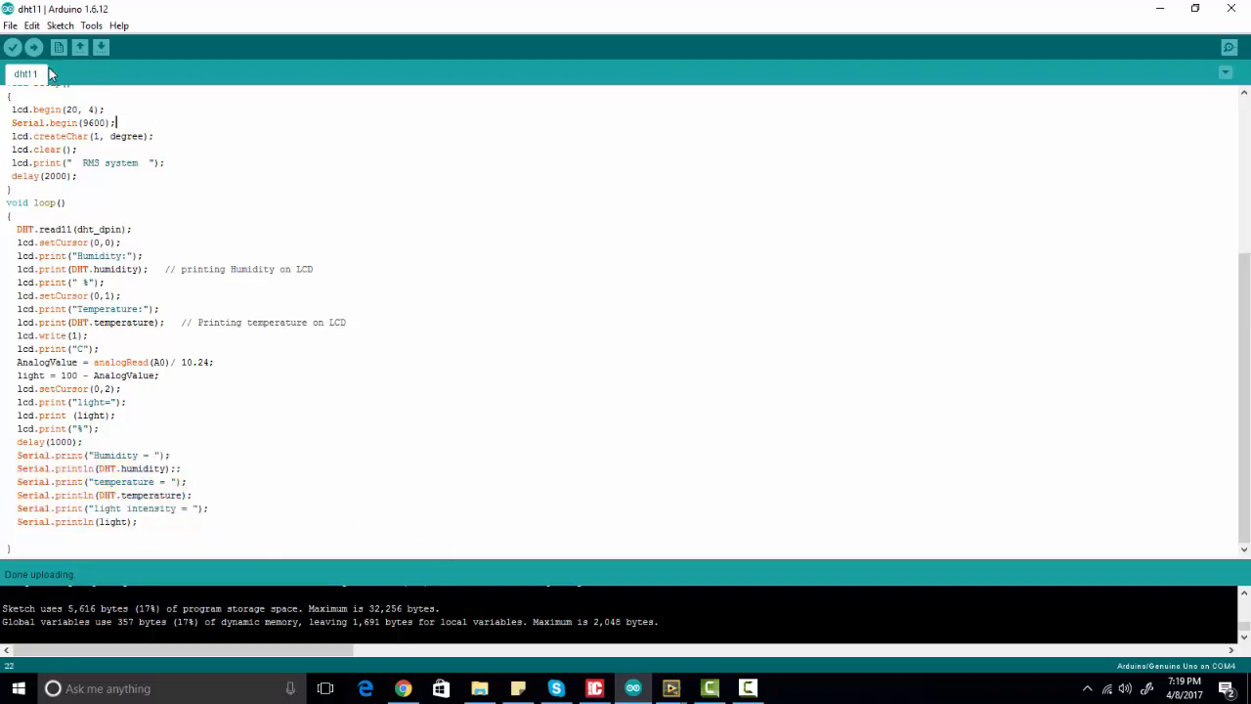
{"action": "left_click", "coordinate": [34, 47]}
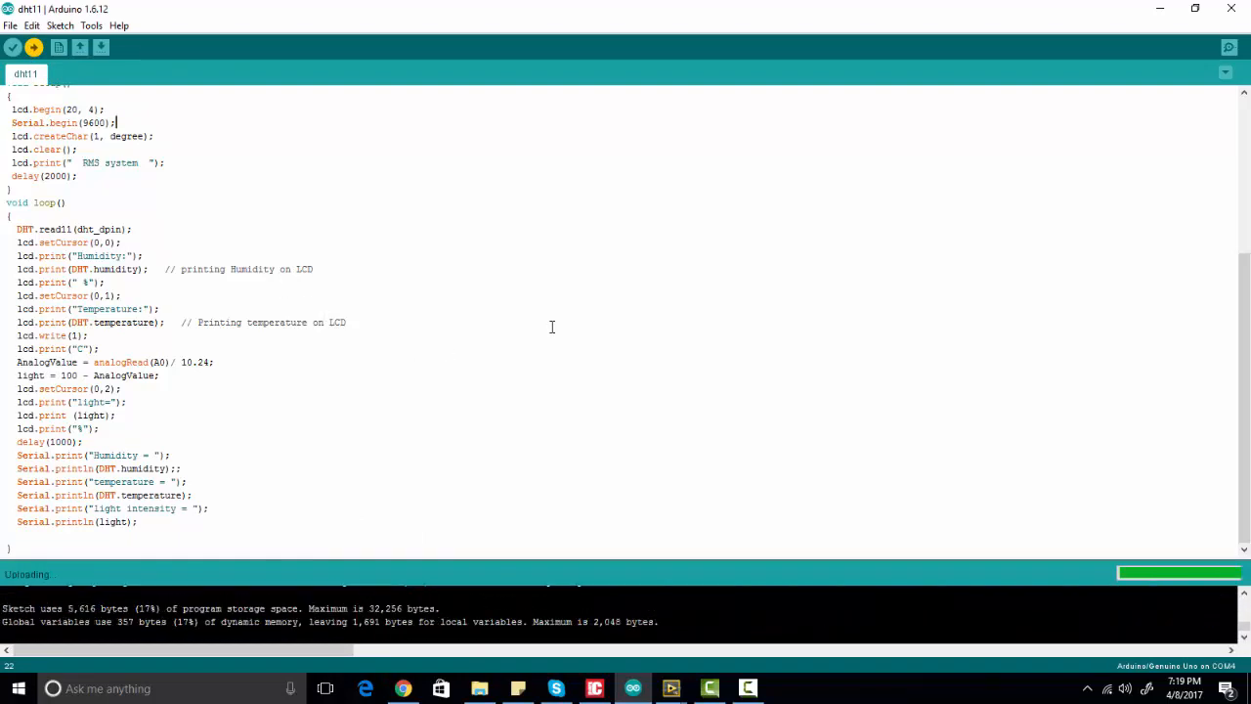
{"action": "mouse_move", "coordinate": [528, 412]}
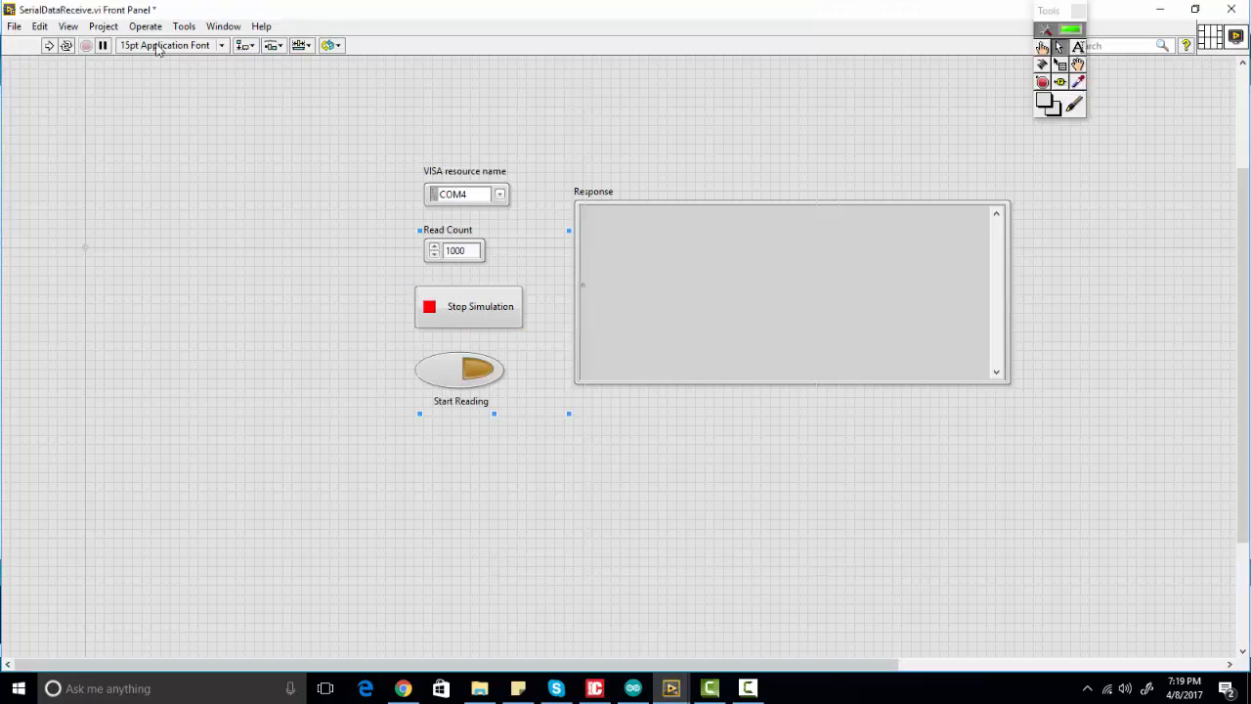
{"action": "mouse_move", "coordinate": [67, 45]}
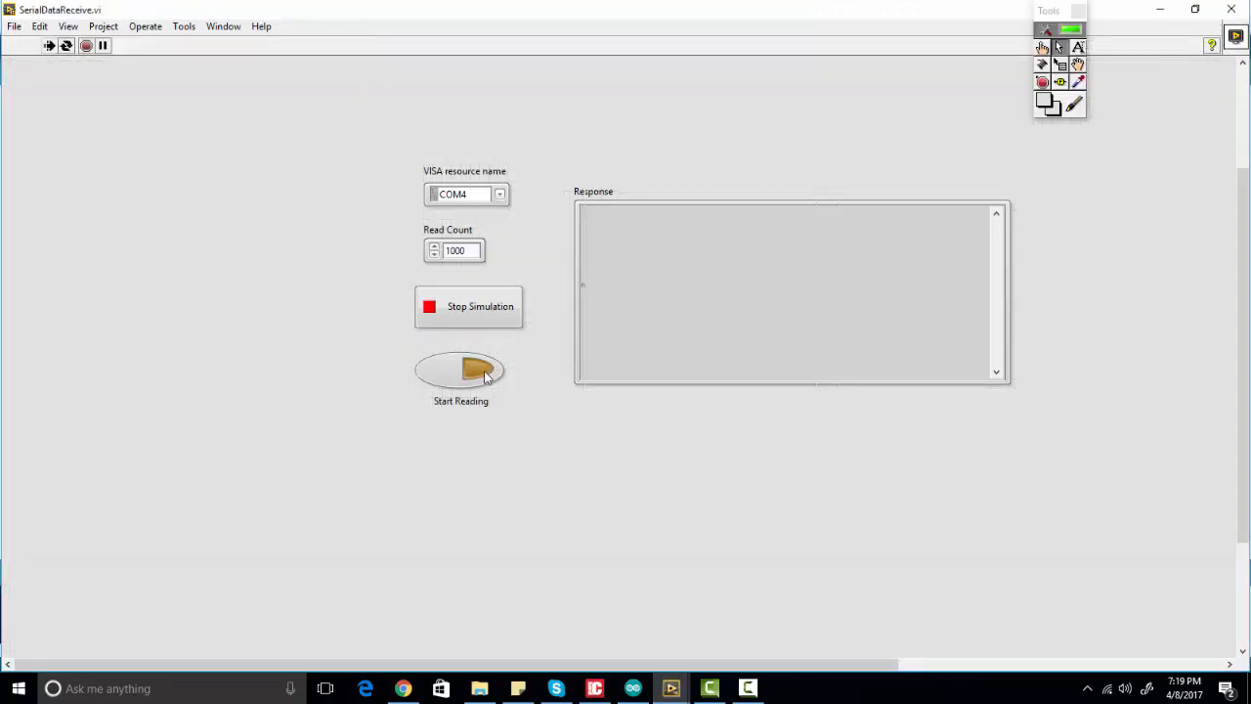
Press Start Reading so humidity, temperature and light intensity lines fill the Response box
{"action": "left_click", "coordinate": [459, 369]}
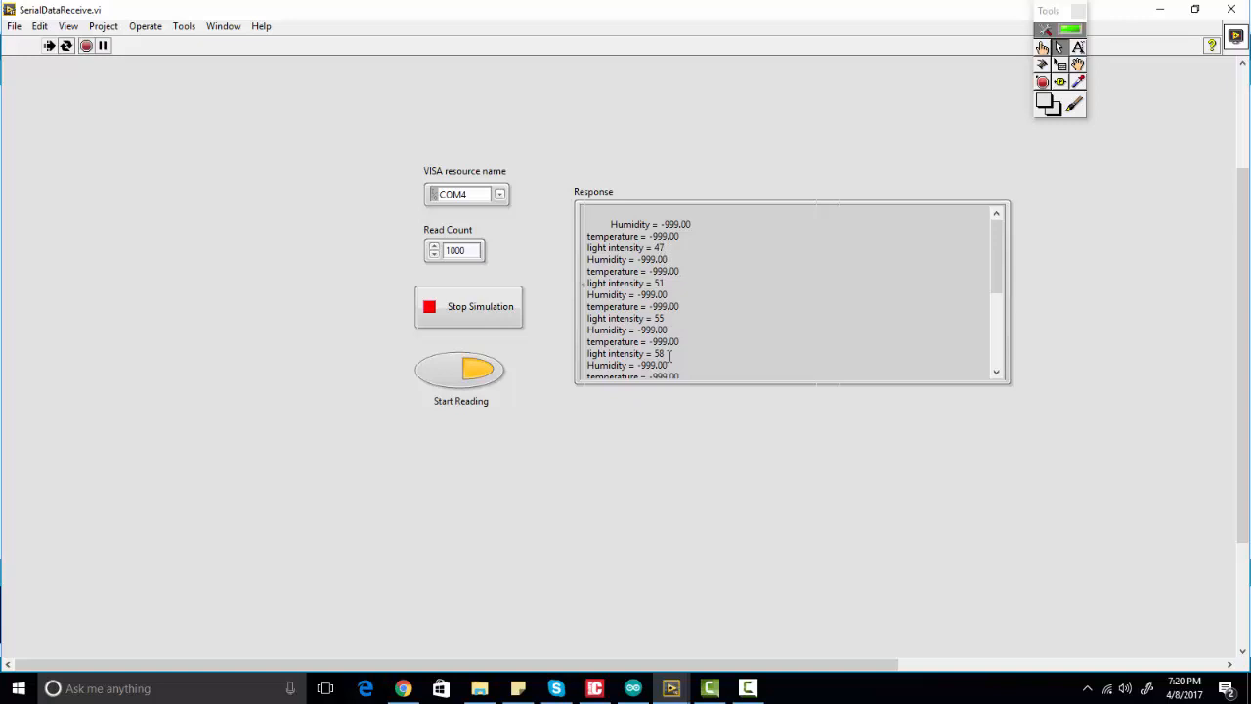
{"action": "mouse_move", "coordinate": [897, 413]}
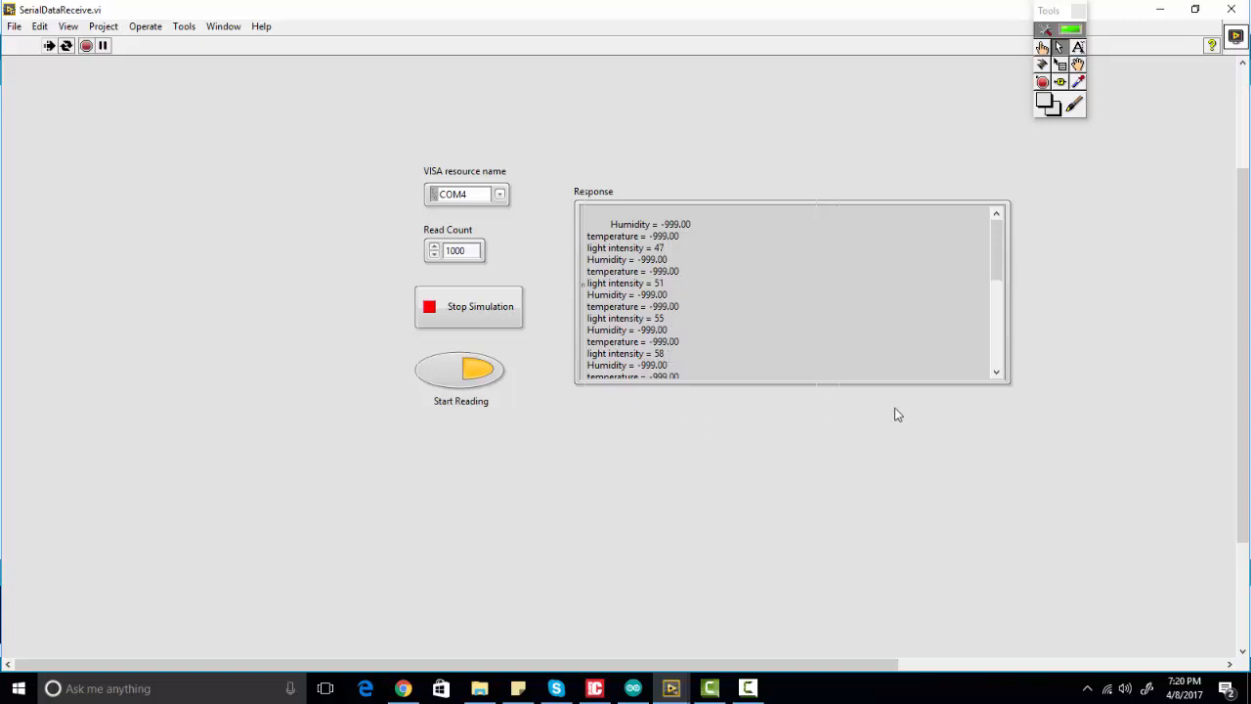
{"action": "mouse_move", "coordinate": [881, 301]}
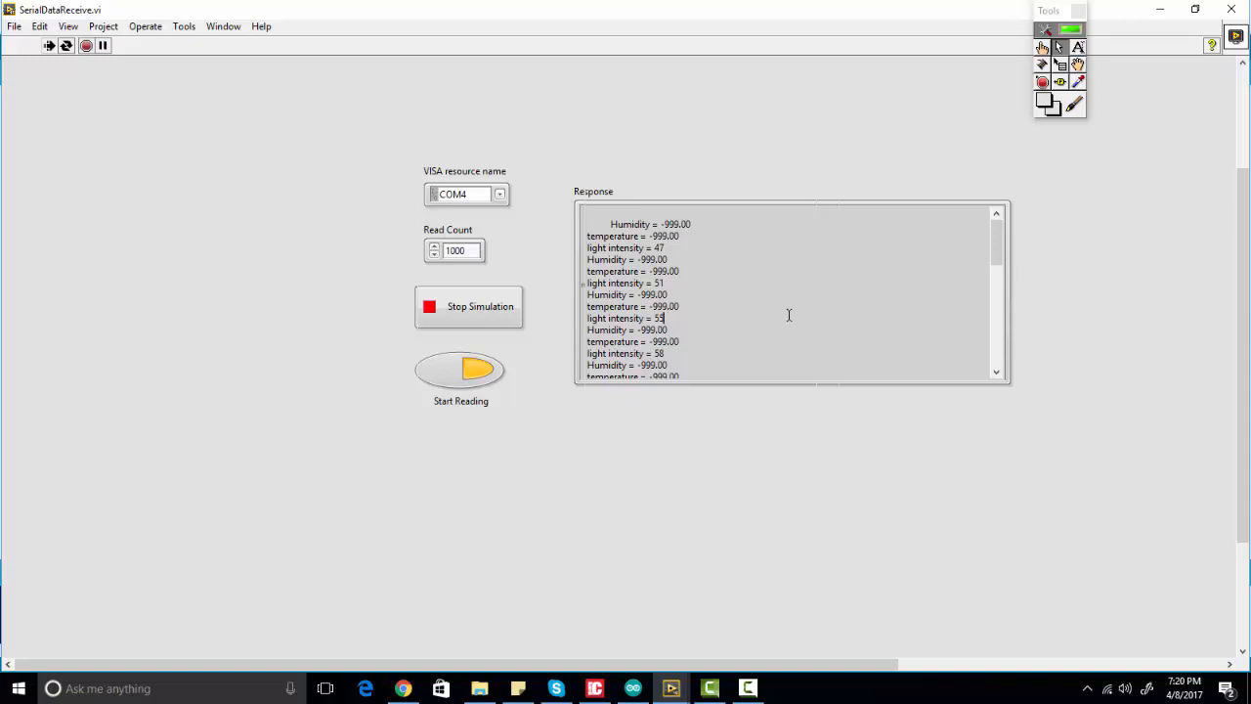
{"action": "mouse_move", "coordinate": [723, 398]}
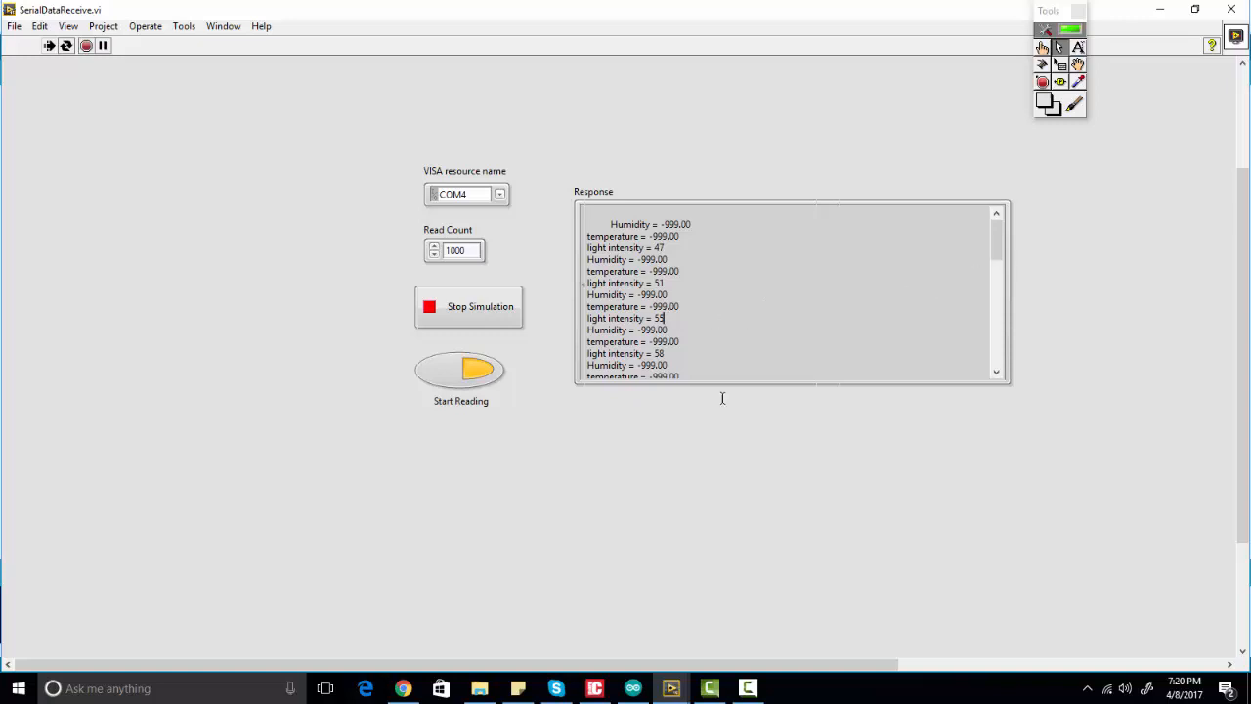
{"action": "mouse_move", "coordinate": [680, 480]}
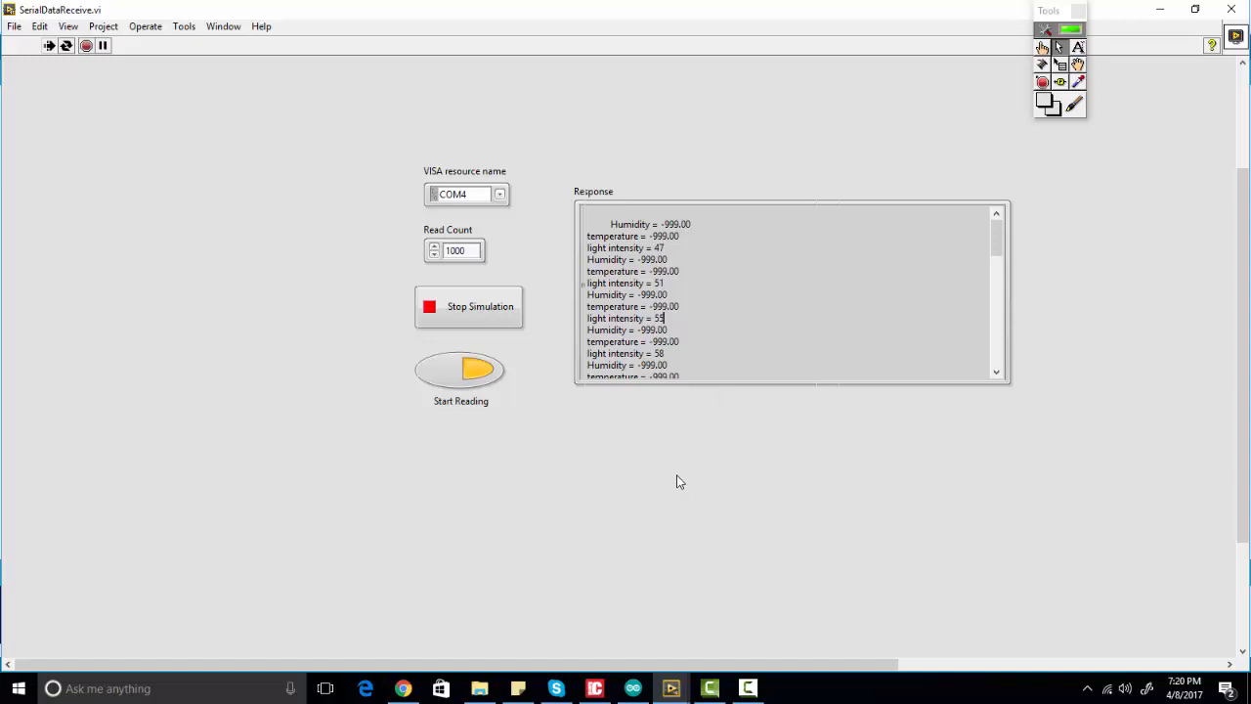
{"action": "mouse_move", "coordinate": [700, 314]}
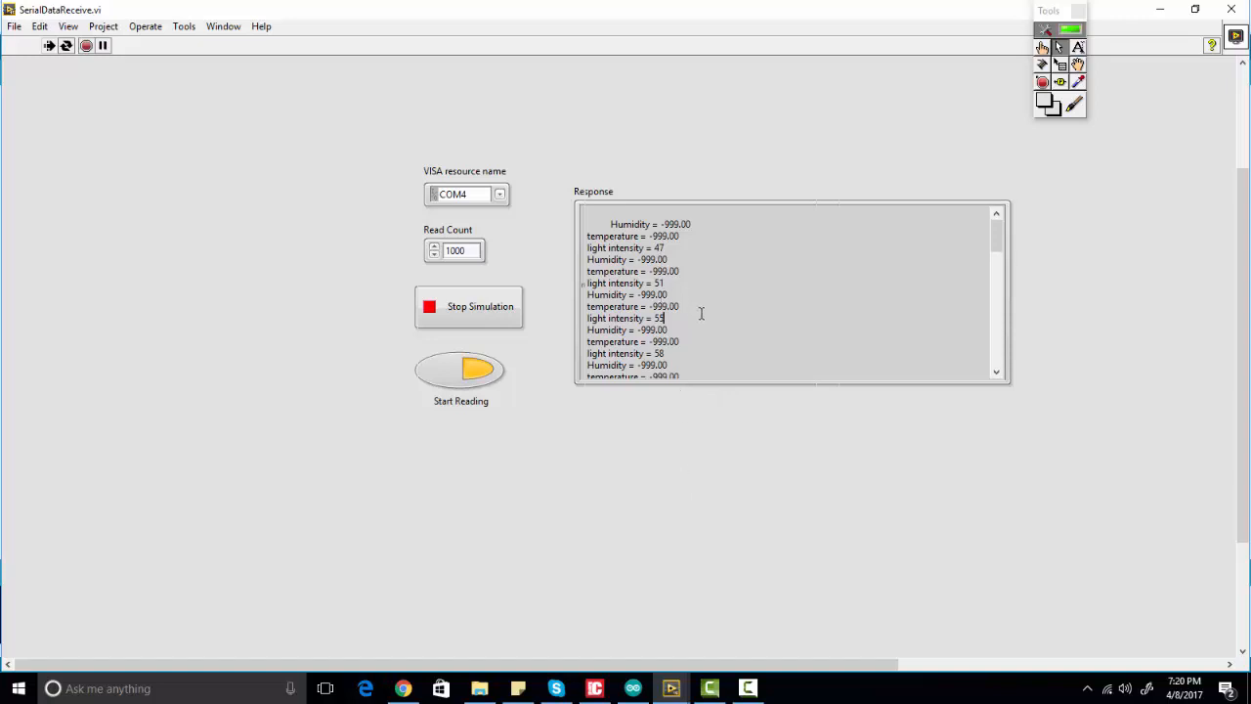
{"action": "mouse_move", "coordinate": [877, 284]}
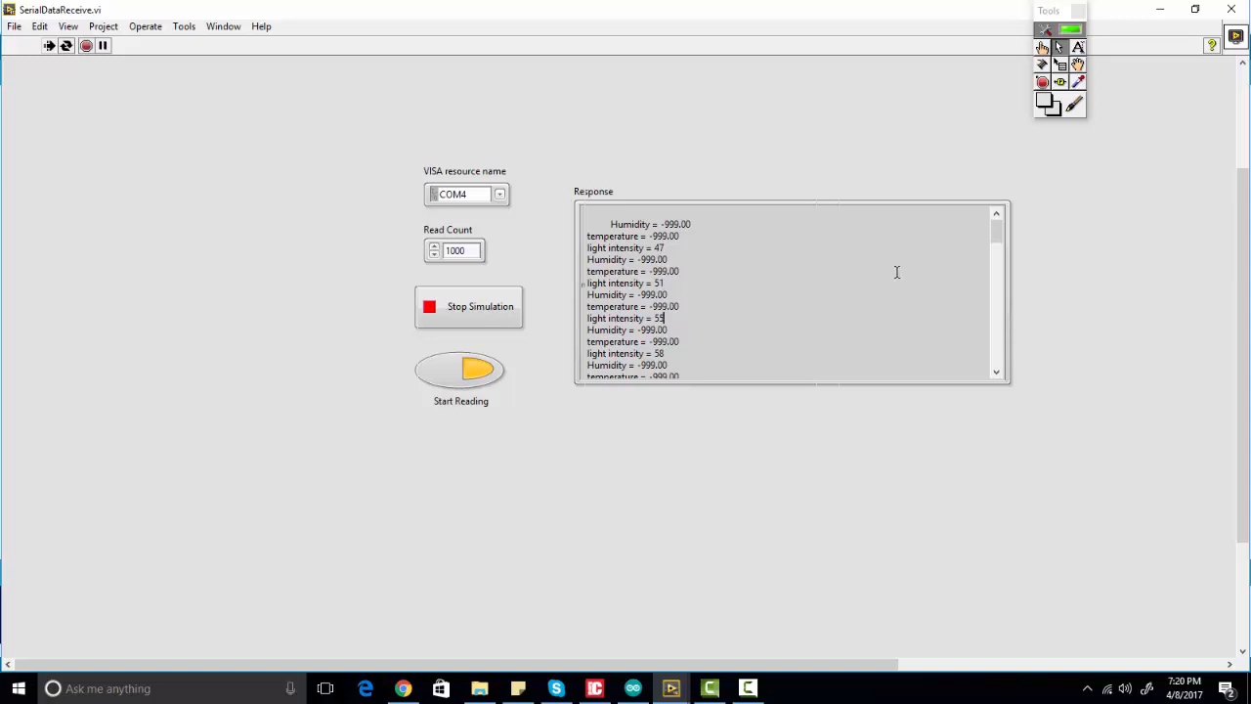
{"action": "mouse_move", "coordinate": [803, 337]}
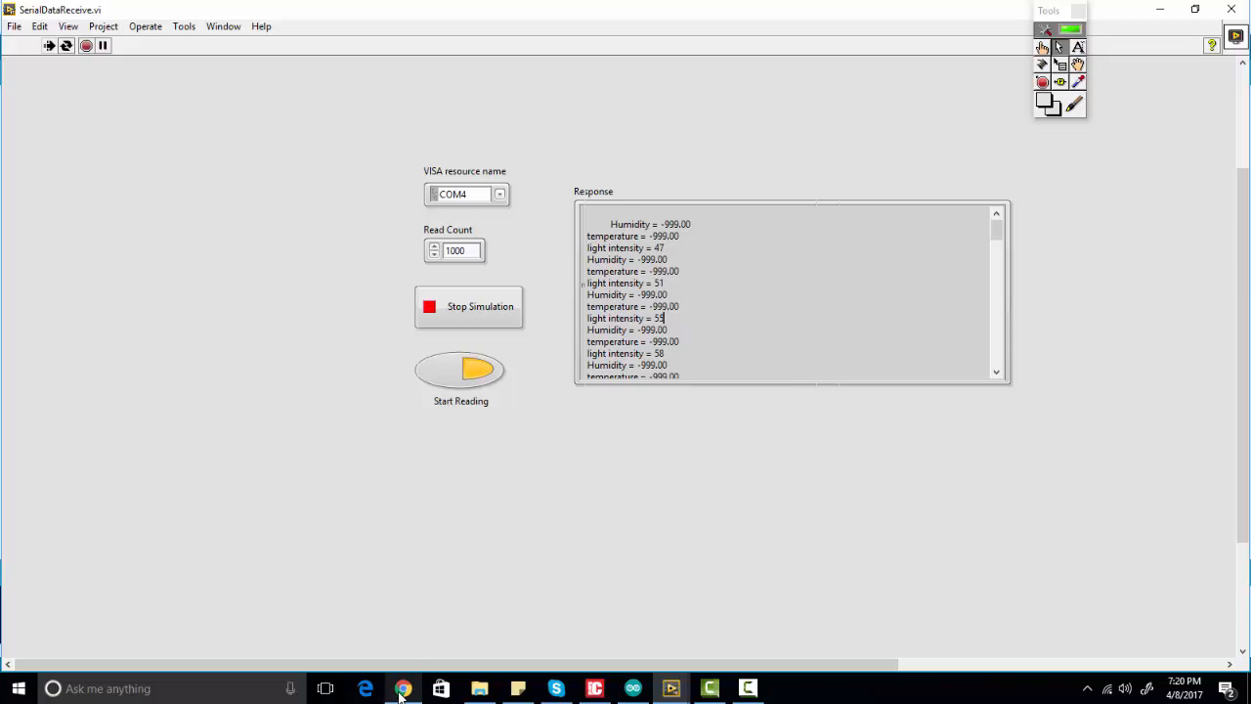
Return to Chrome and scroll through the Arduino with Labview serial communication article
{"action": "left_click", "coordinate": [403, 687]}
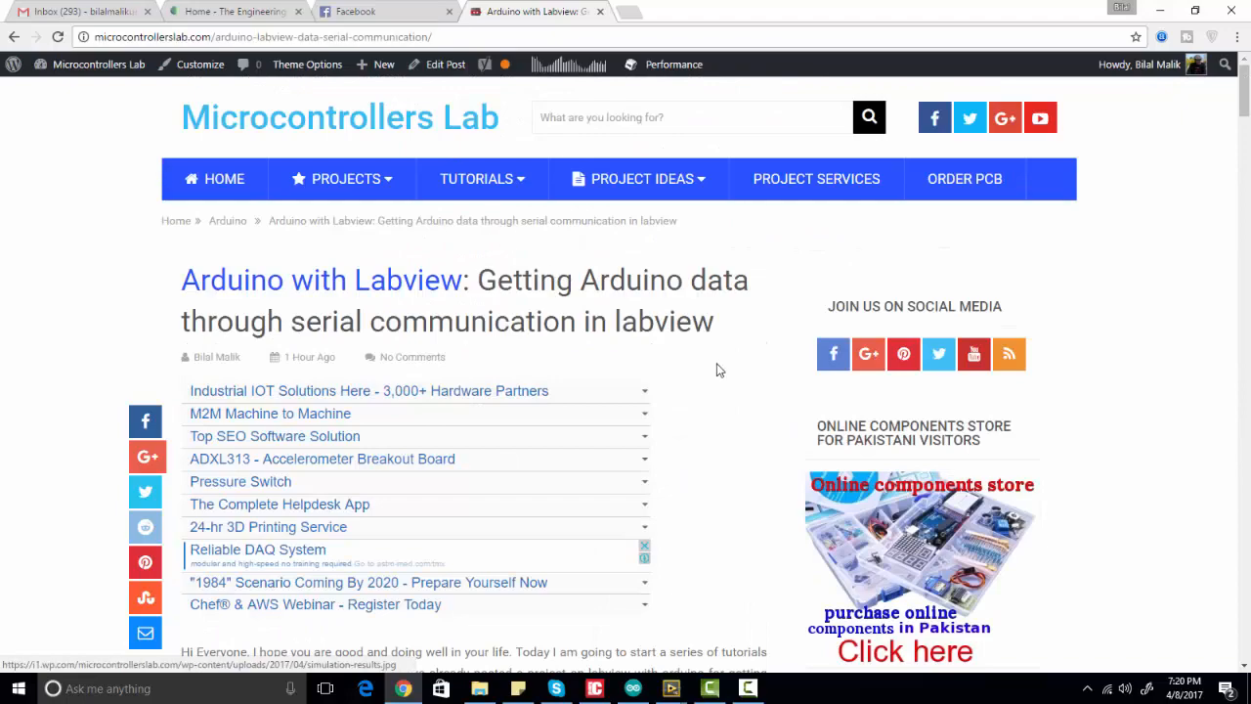
{"action": "scroll", "scroll_direction": "down", "scroll_amount": 3}
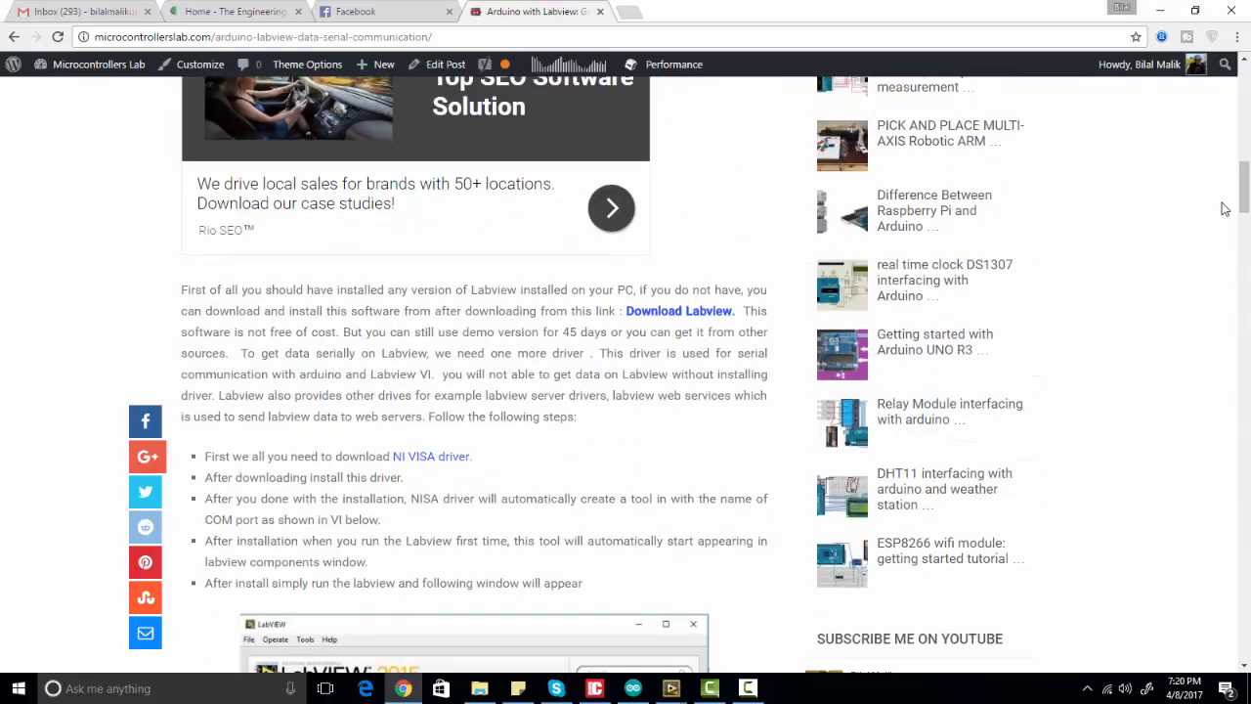
{"action": "scroll", "scroll_direction": "up", "scroll_amount": 3}
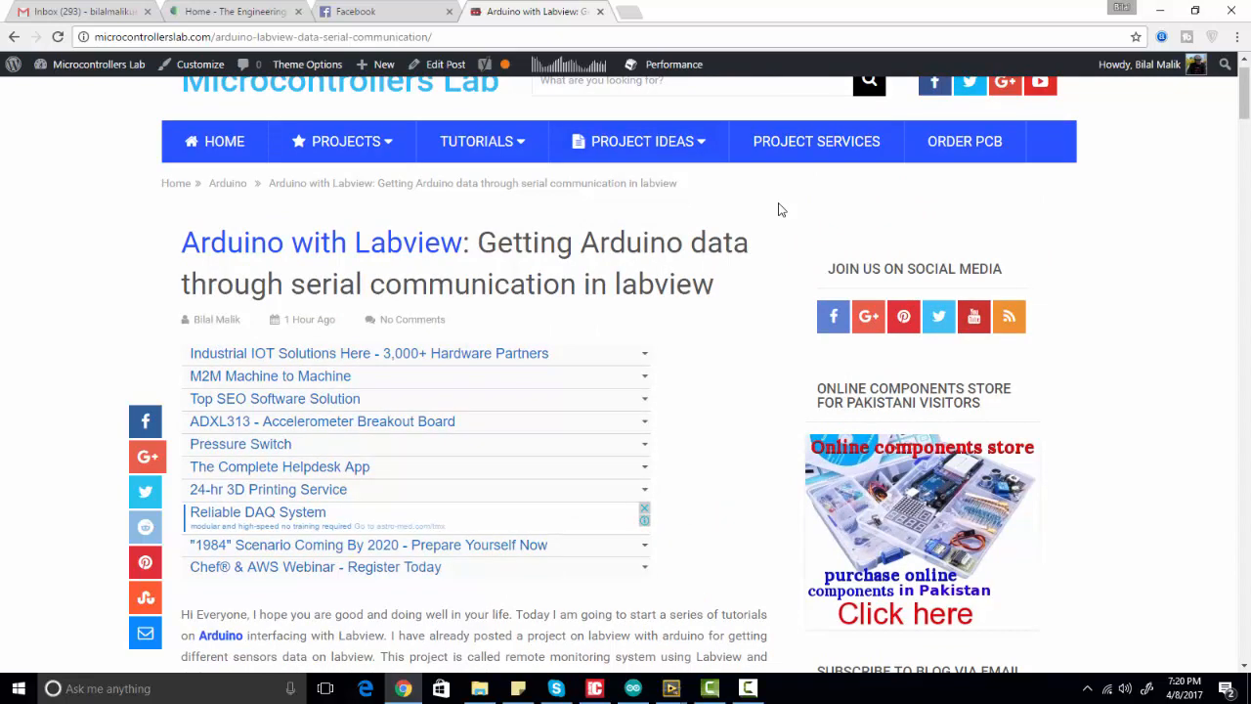
{"action": "mouse_move", "coordinate": [712, 224]}
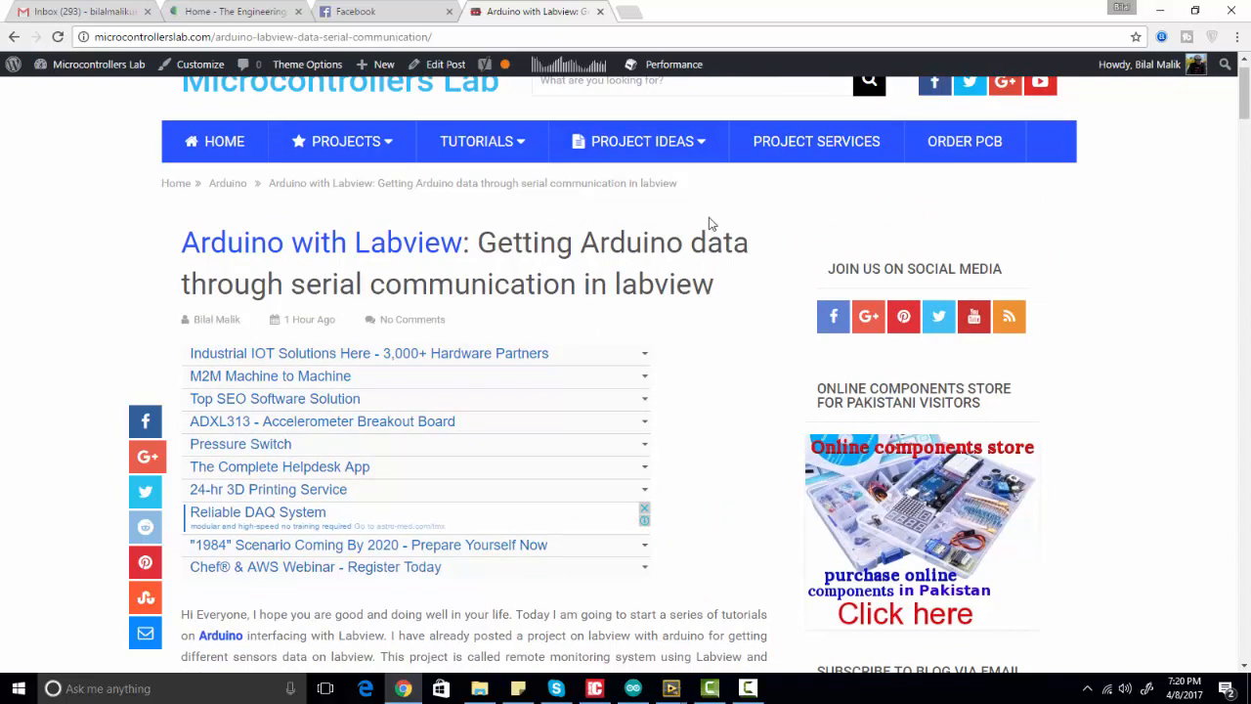
{"action": "scroll", "scroll_direction": "down", "scroll_amount": 3}
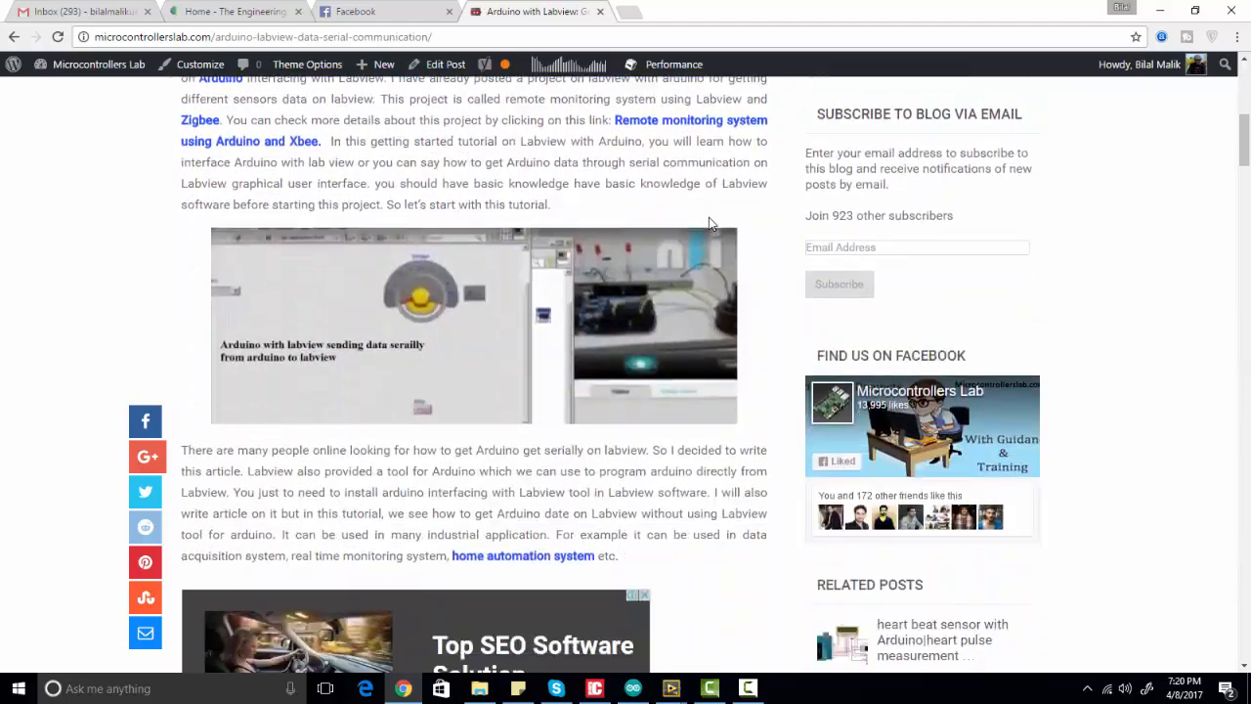